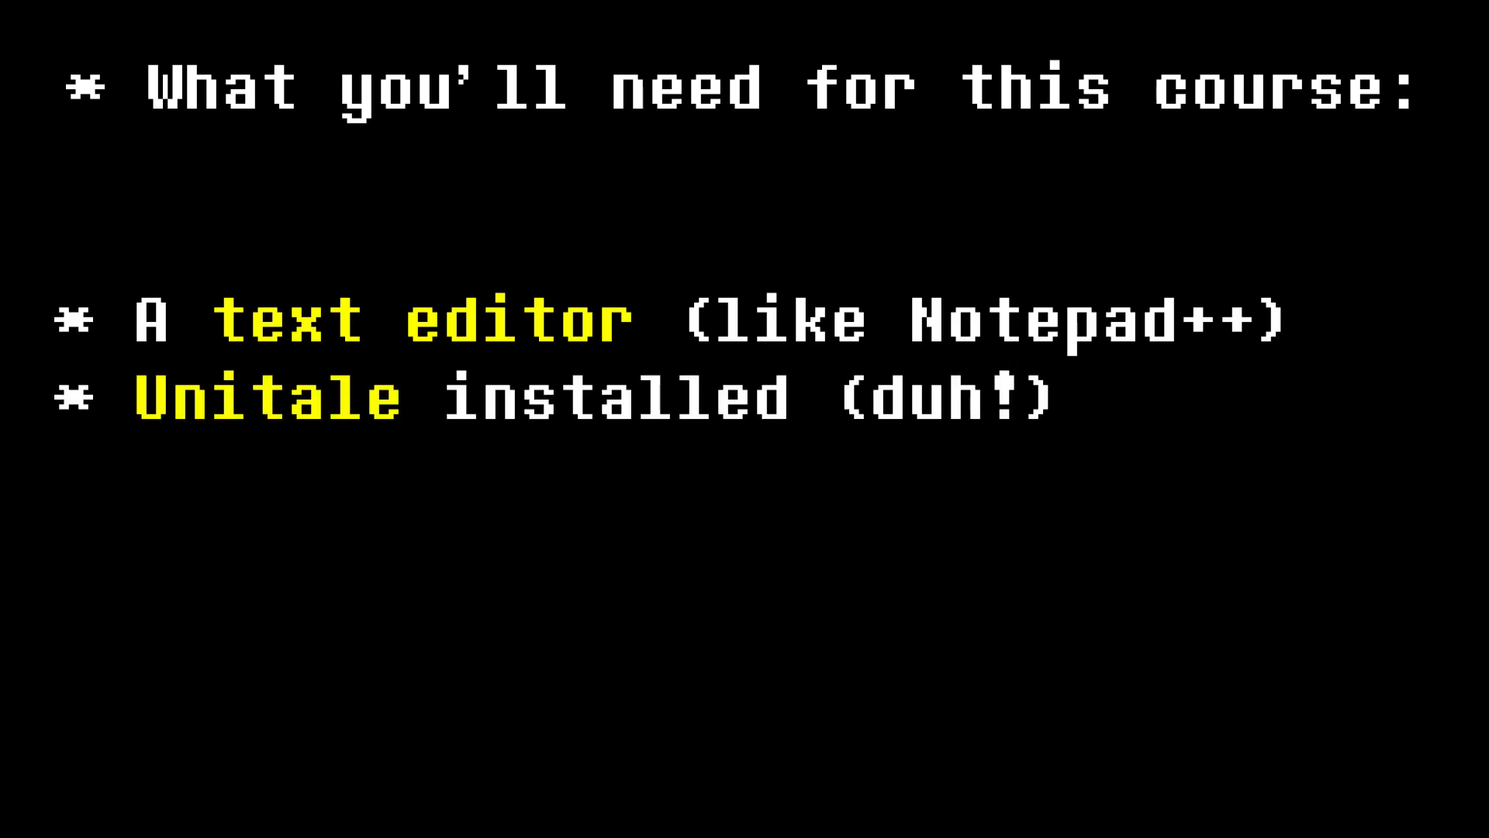
# Point to the Unitale download-and-setup video and return to the CYF 0.6.5 install folder.
pyautogui.write('-Determination')
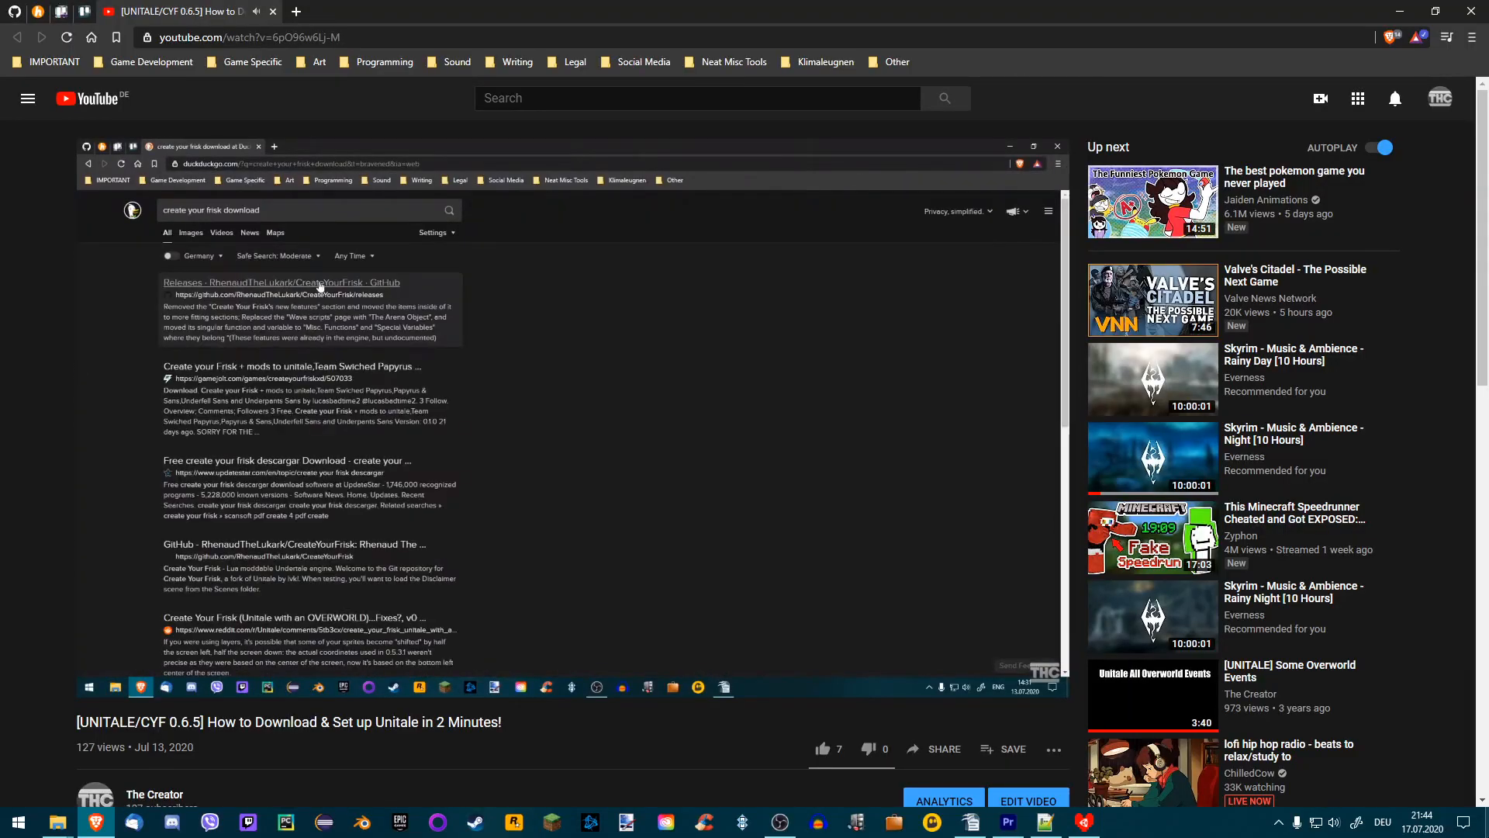
pyautogui.click(280, 282)
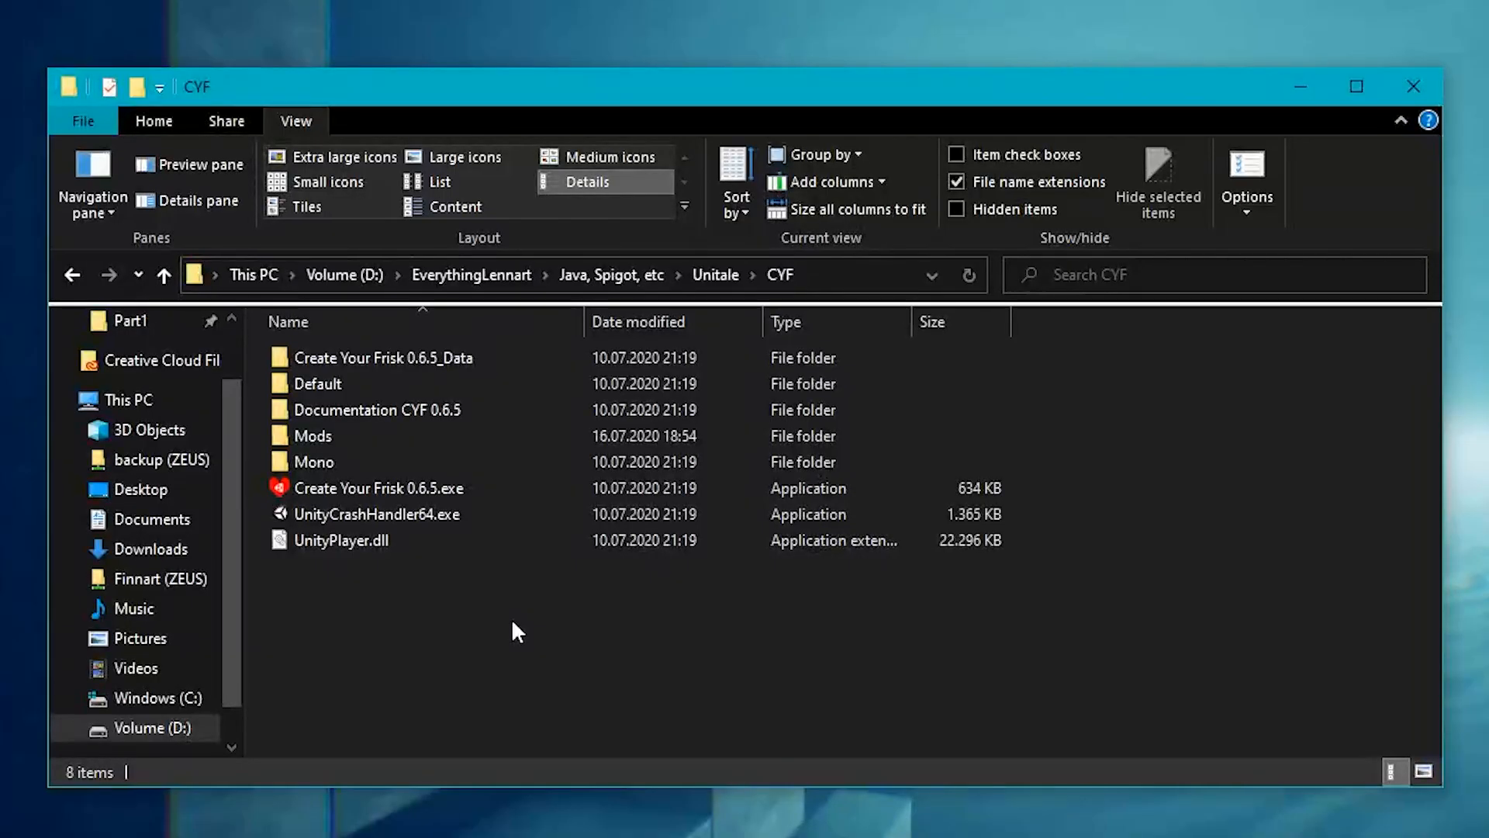
# In Mods, duplicate the Encounter Skeleton folder as a new mod named Tutorial 1.
pyautogui.doubleClick(313, 434)
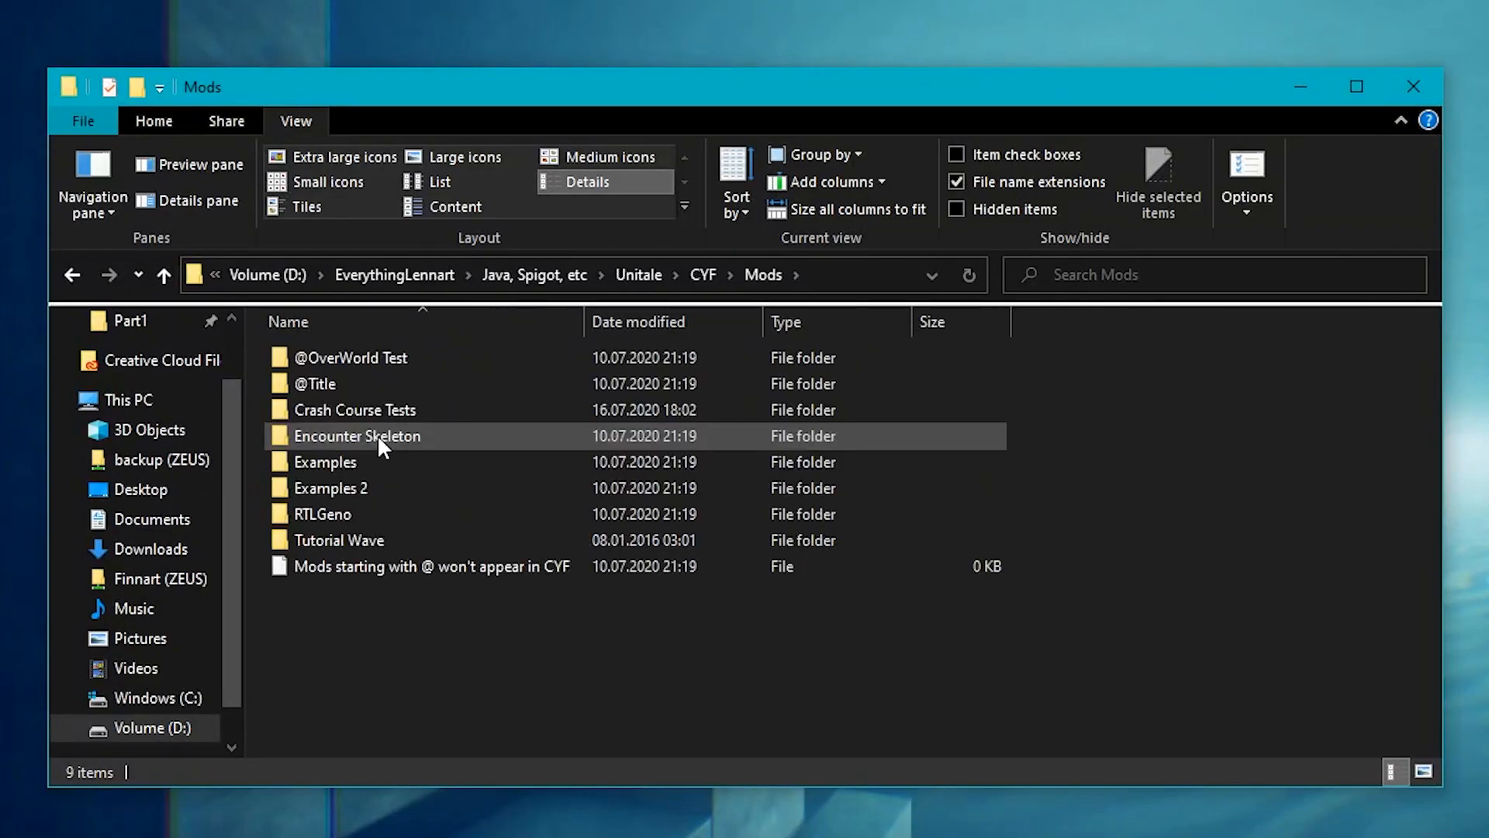
pyautogui.click(357, 435)
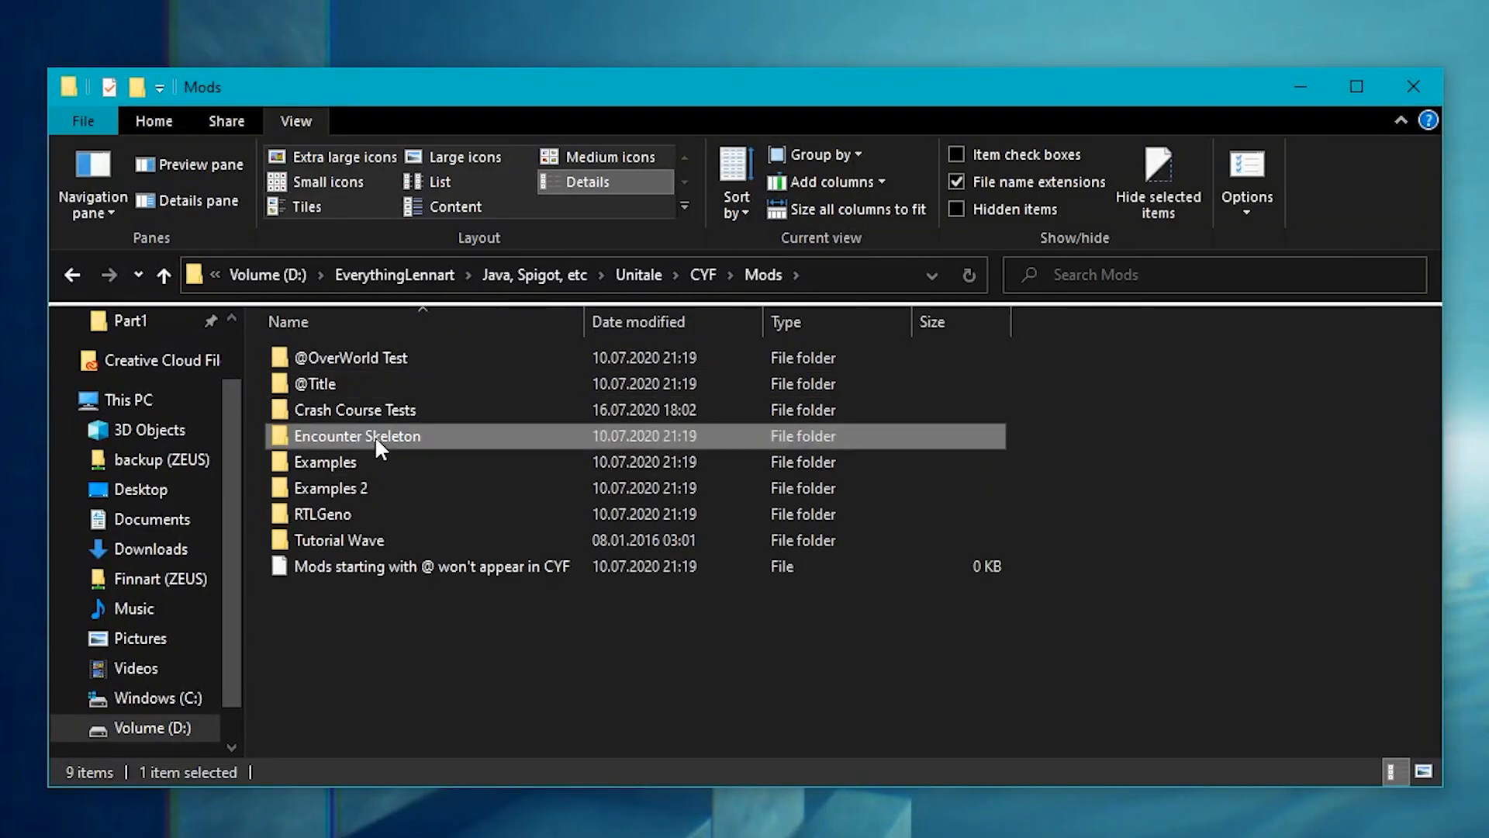
pyautogui.rightClick(377, 436)
pyautogui.write('Tutorial 1')
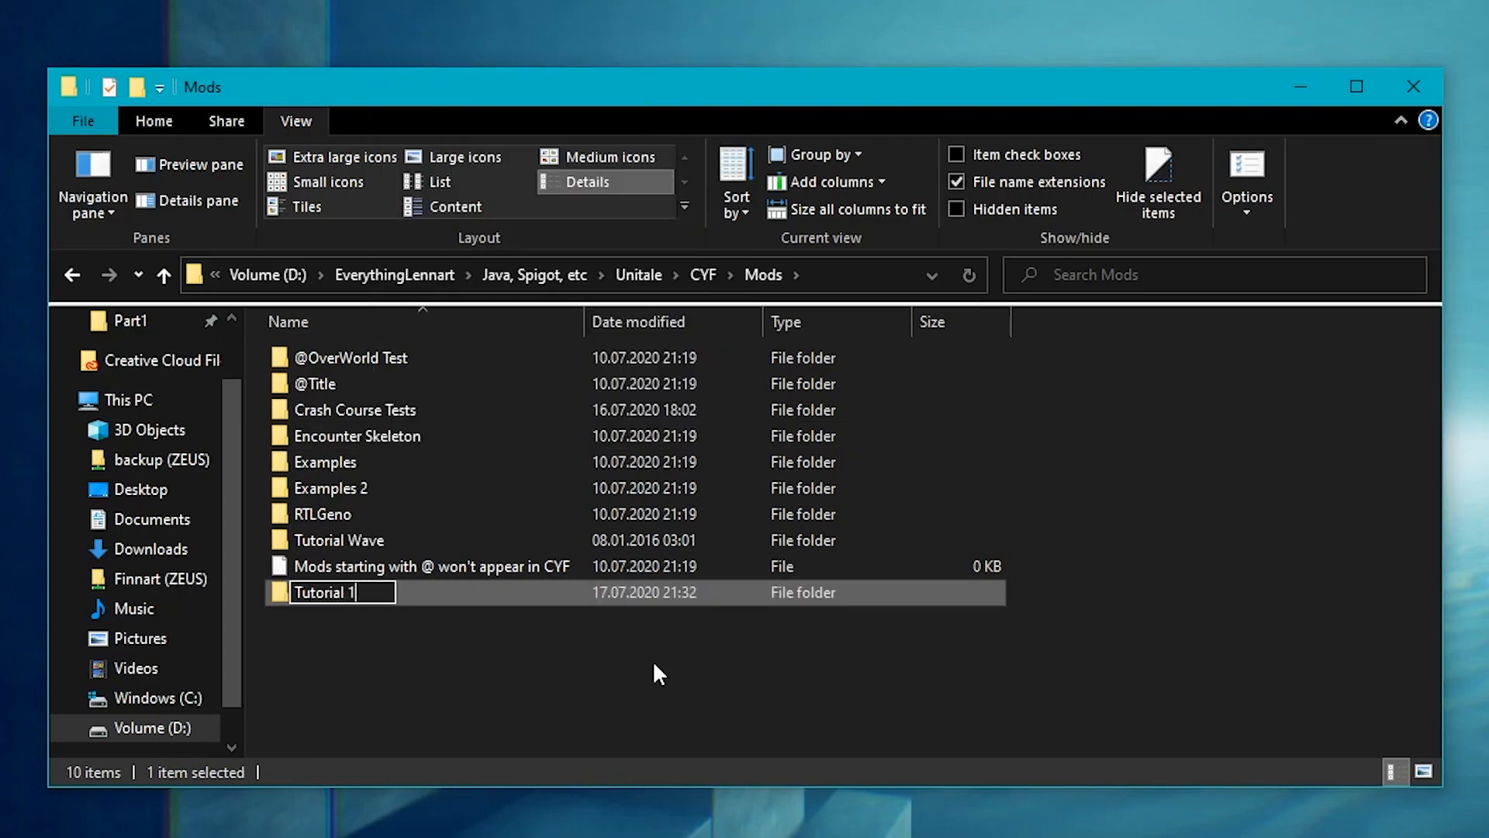
pyautogui.press('Enter')
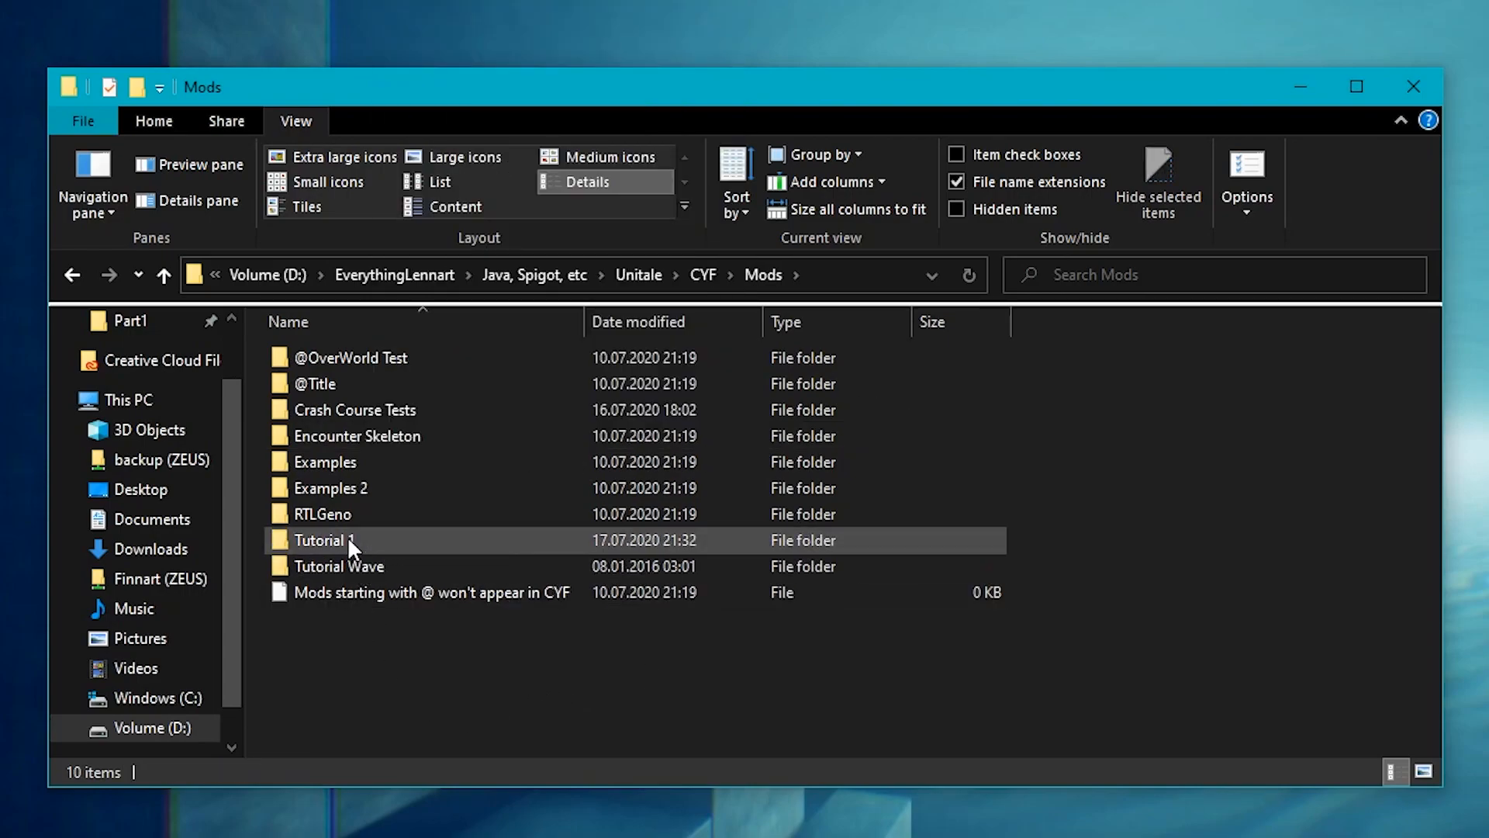
pyautogui.doubleClick(322, 540)
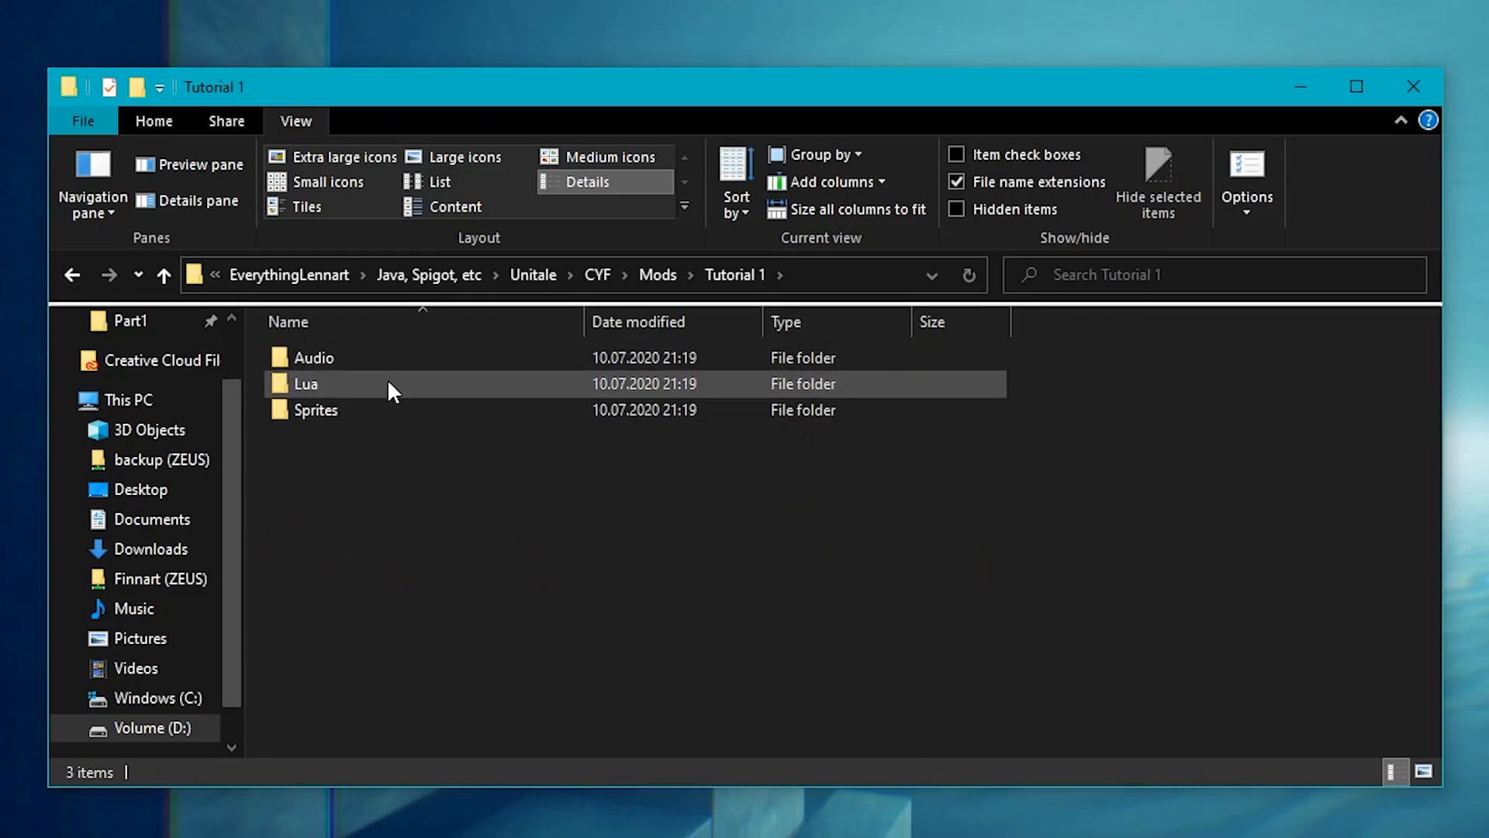
# Navigate Tutorial 1's Lua\Monsters folder and bring up poseur.lua for editing.
pyautogui.click(316, 410)
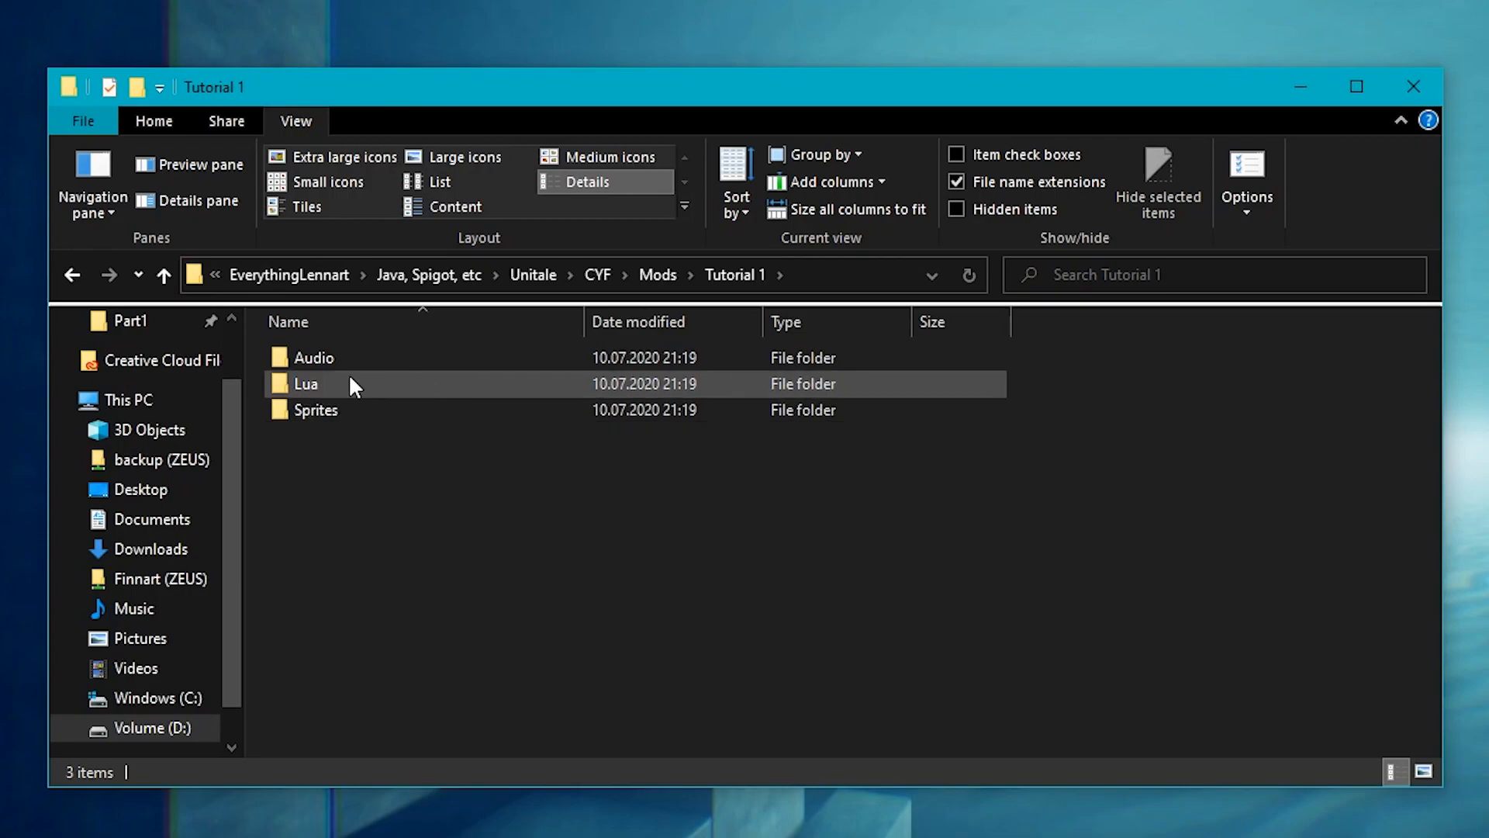
pyautogui.doubleClick(306, 385)
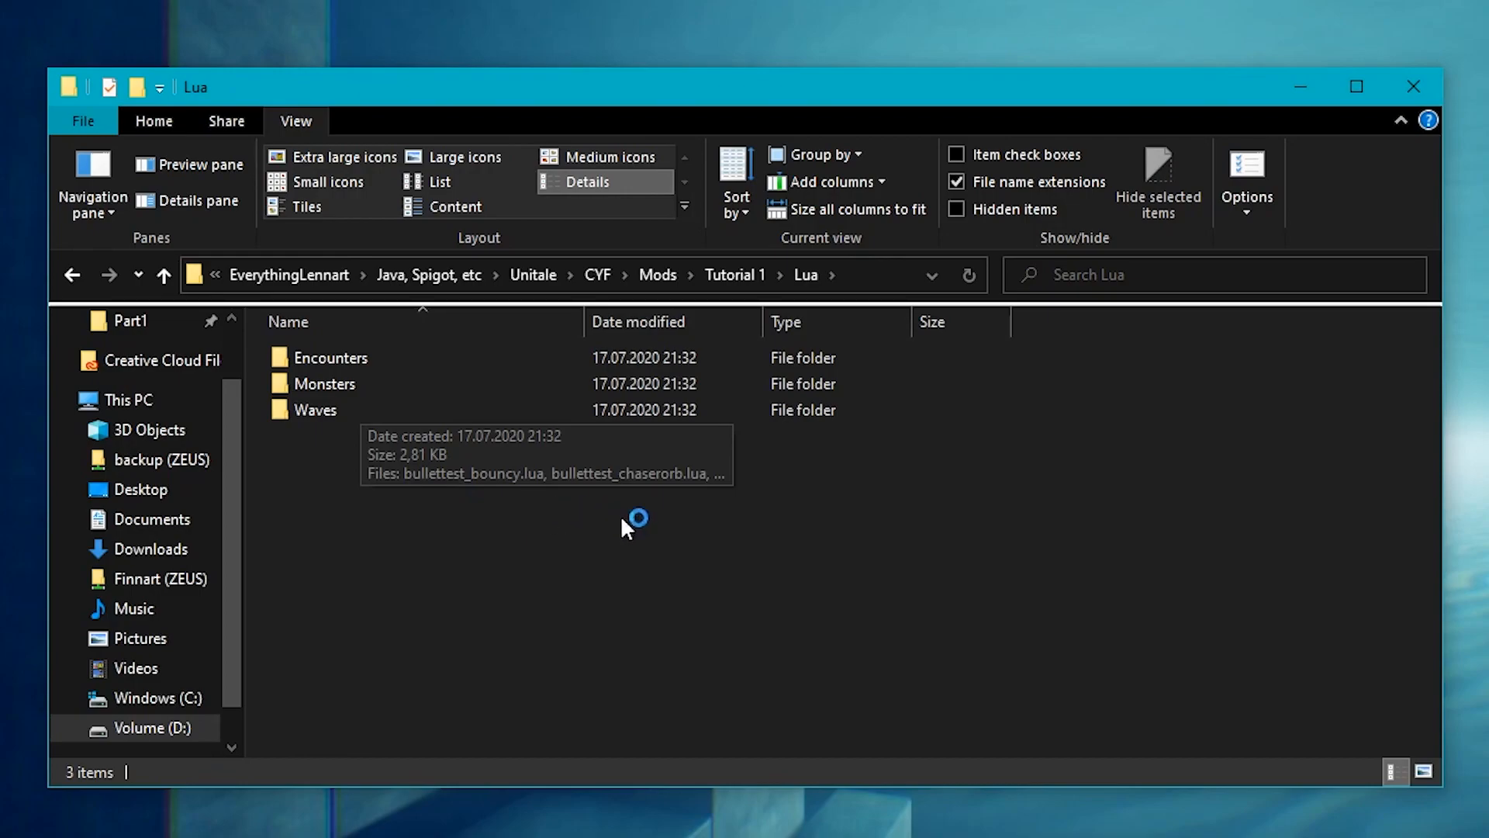
pyautogui.moveTo(419, 344)
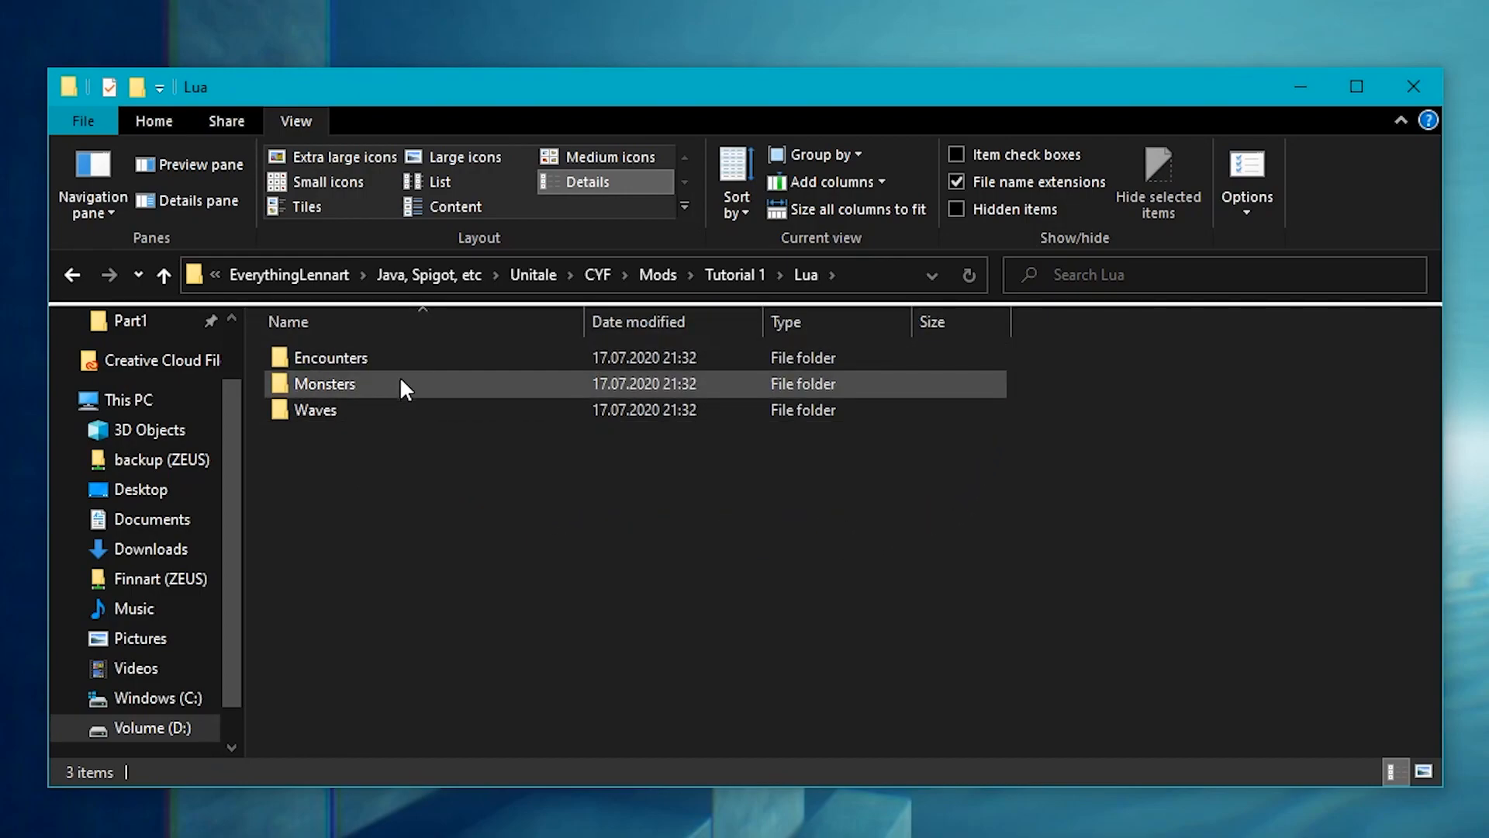
pyautogui.click(317, 409)
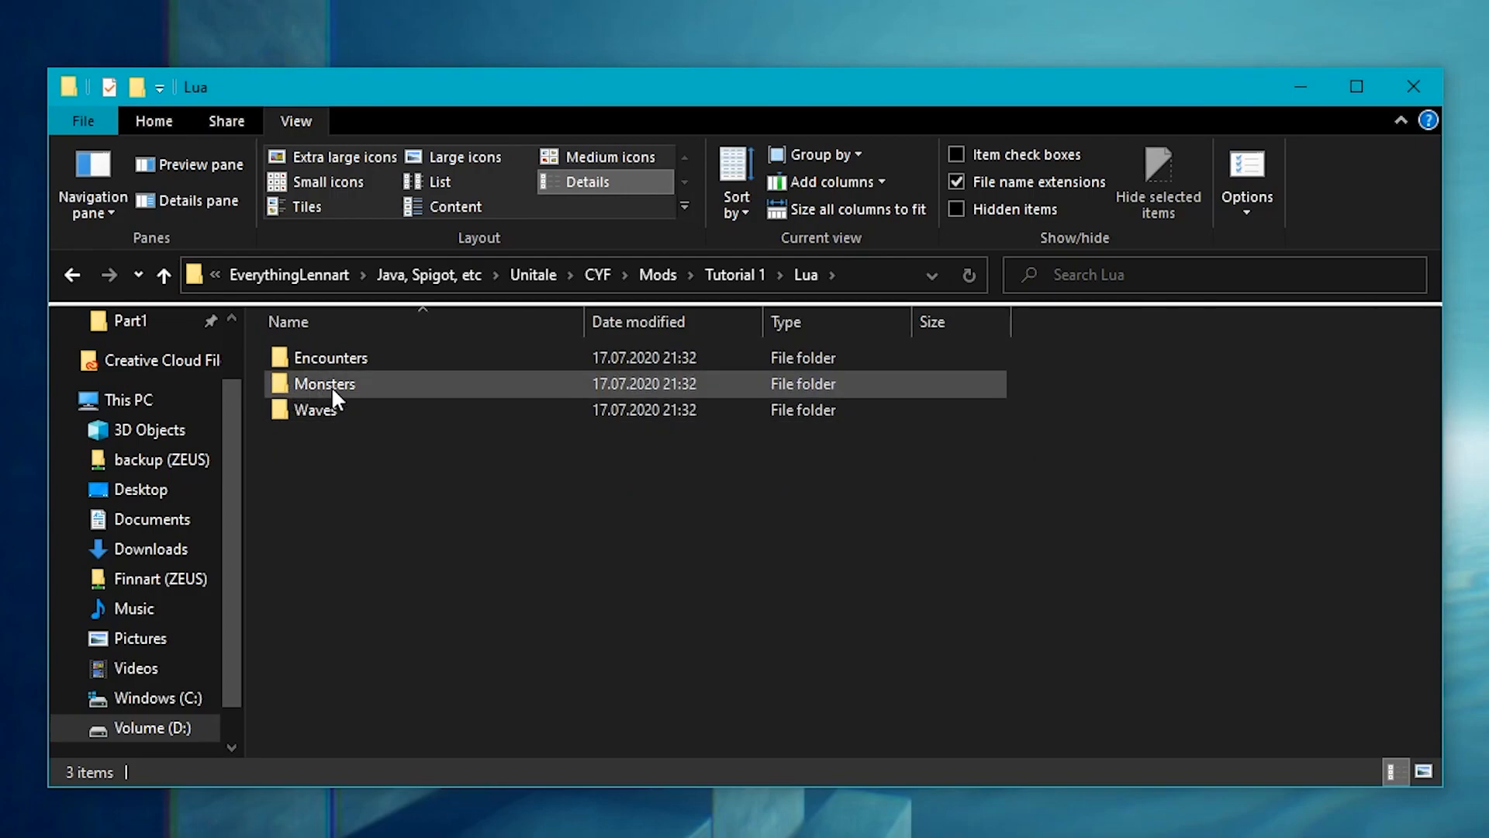
pyautogui.doubleClick(323, 384)
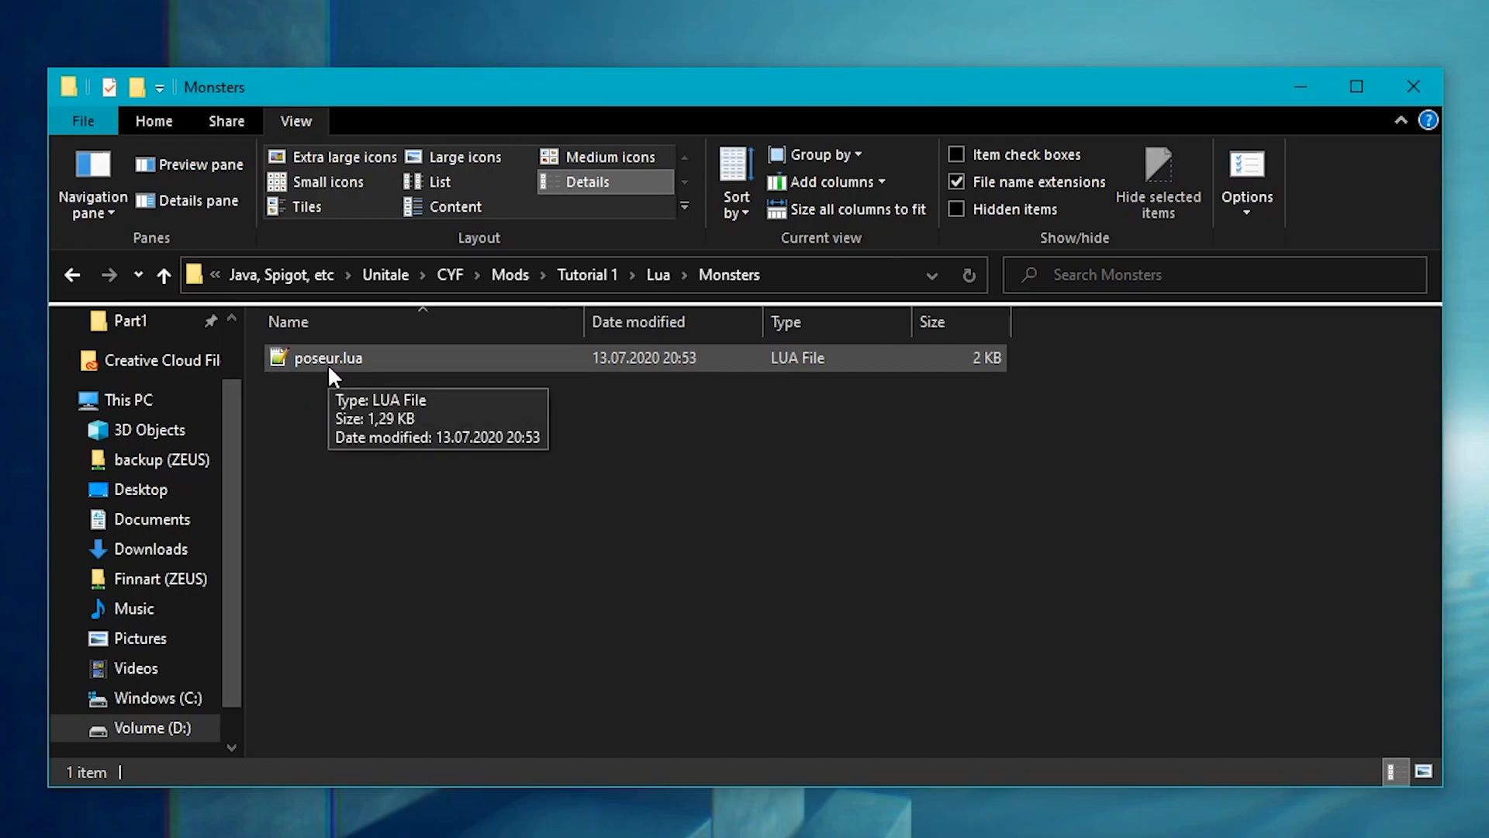
pyautogui.moveTo(332, 366)
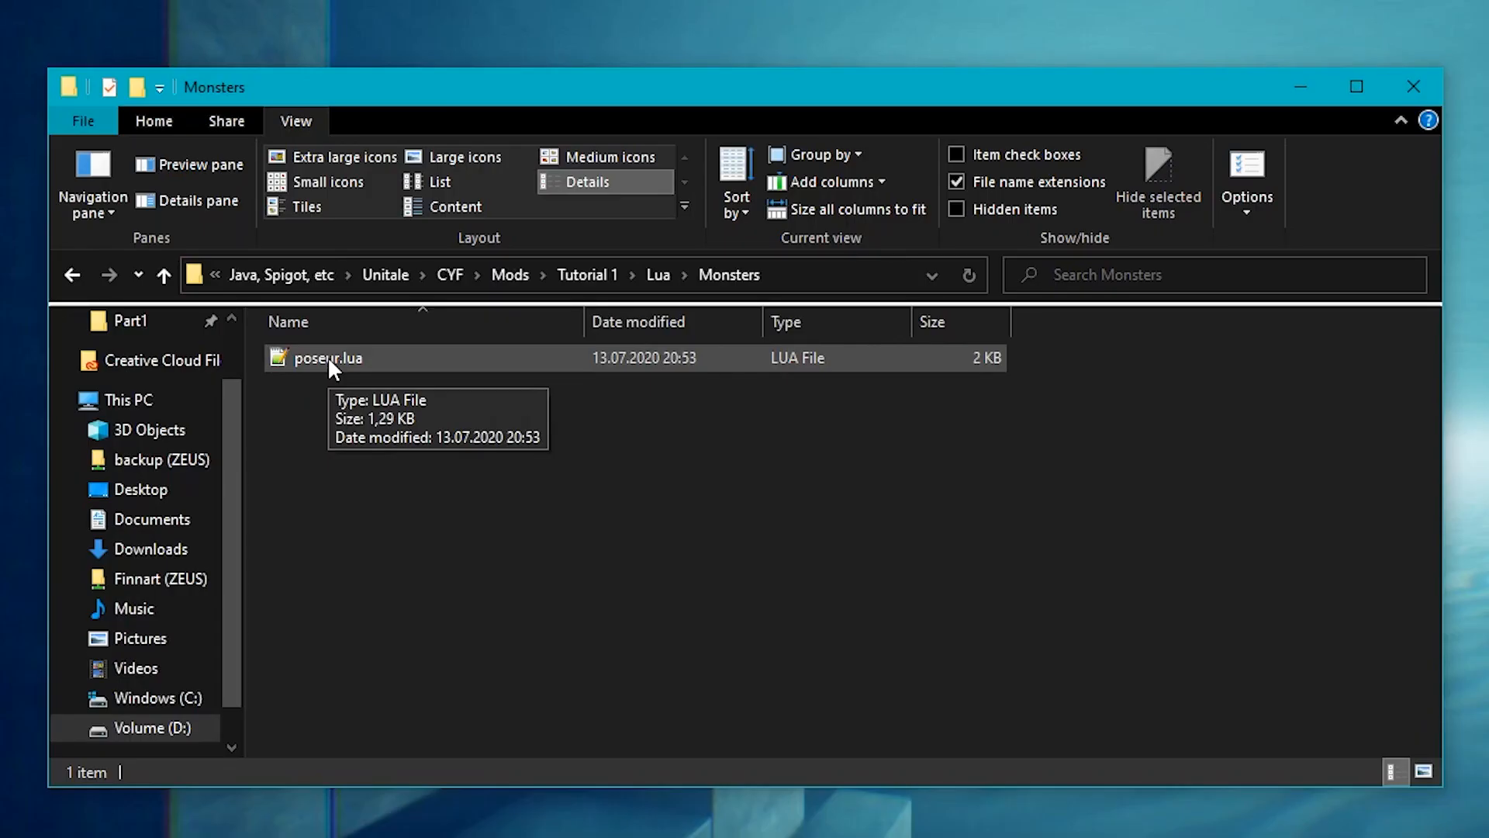
pyautogui.doubleClick(329, 359)
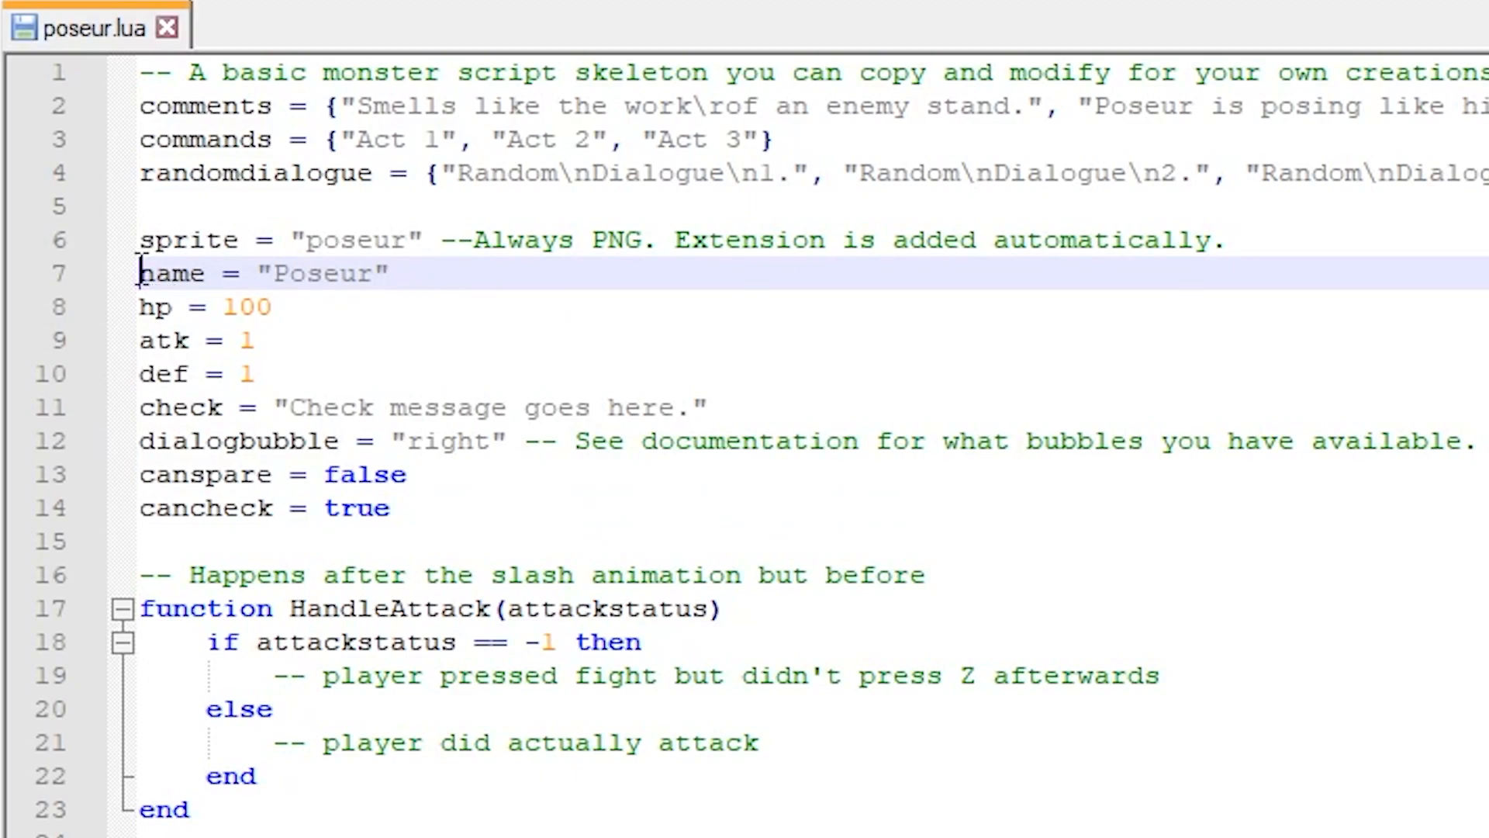
# Select the monster name Poseur on line 7 of poseur.lua.
pyautogui.doubleClick(174, 273)
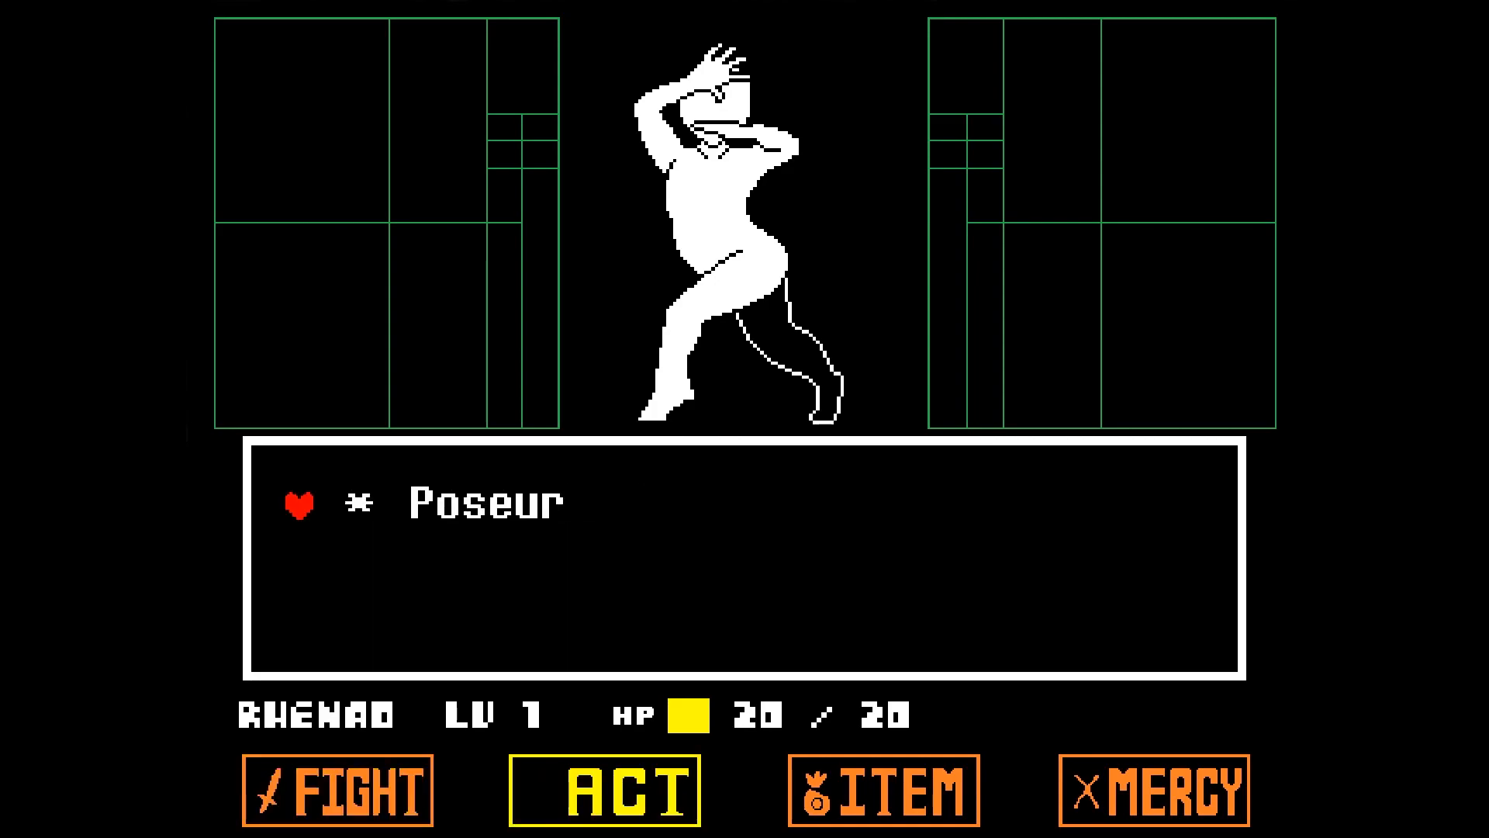
# Replace the monster name Poseur with Creator in poseur.lua.
pyautogui.click(604, 789)
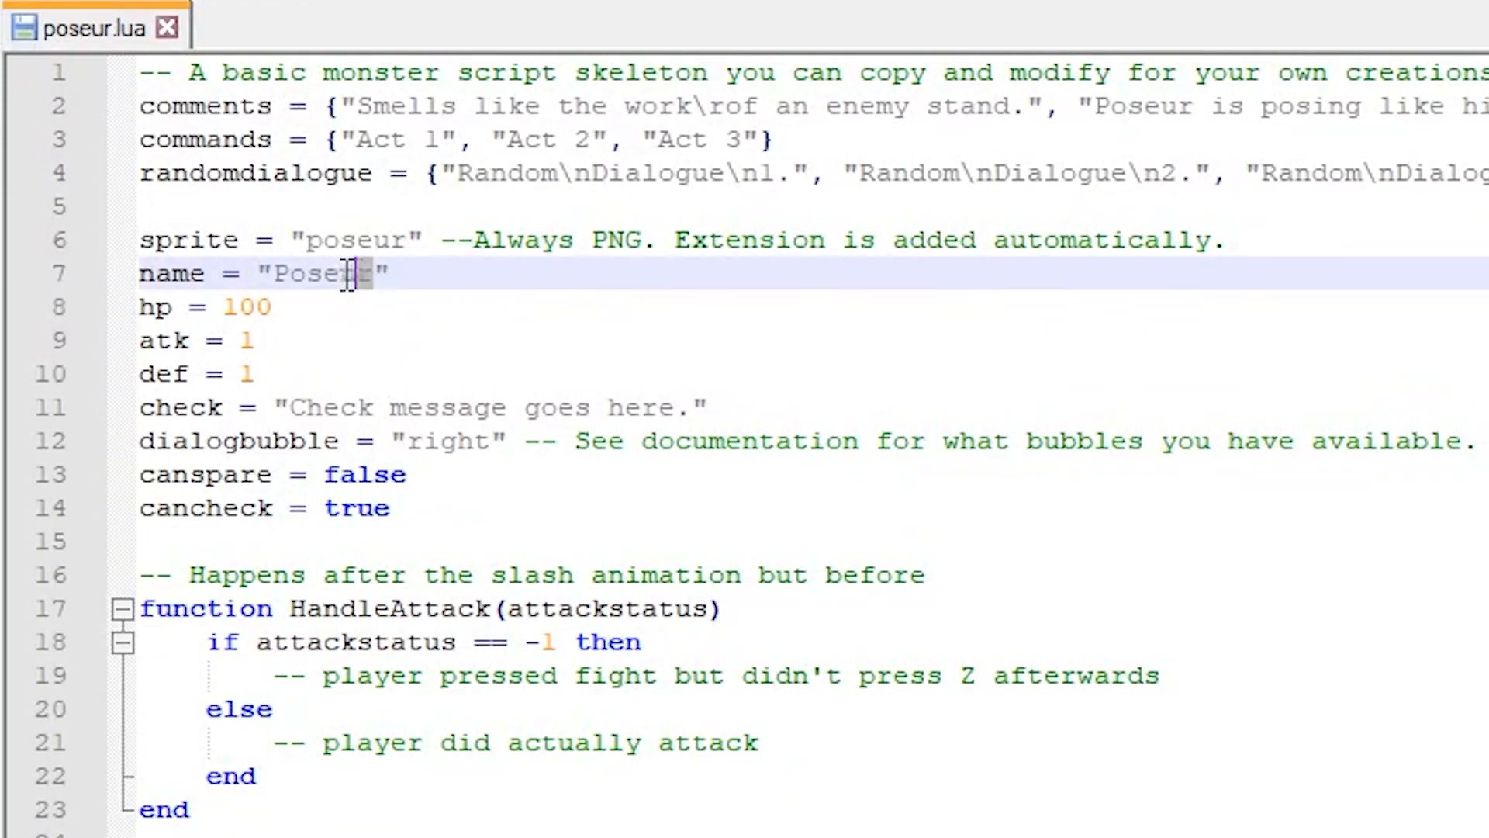
pyautogui.doubleClick(319, 273)
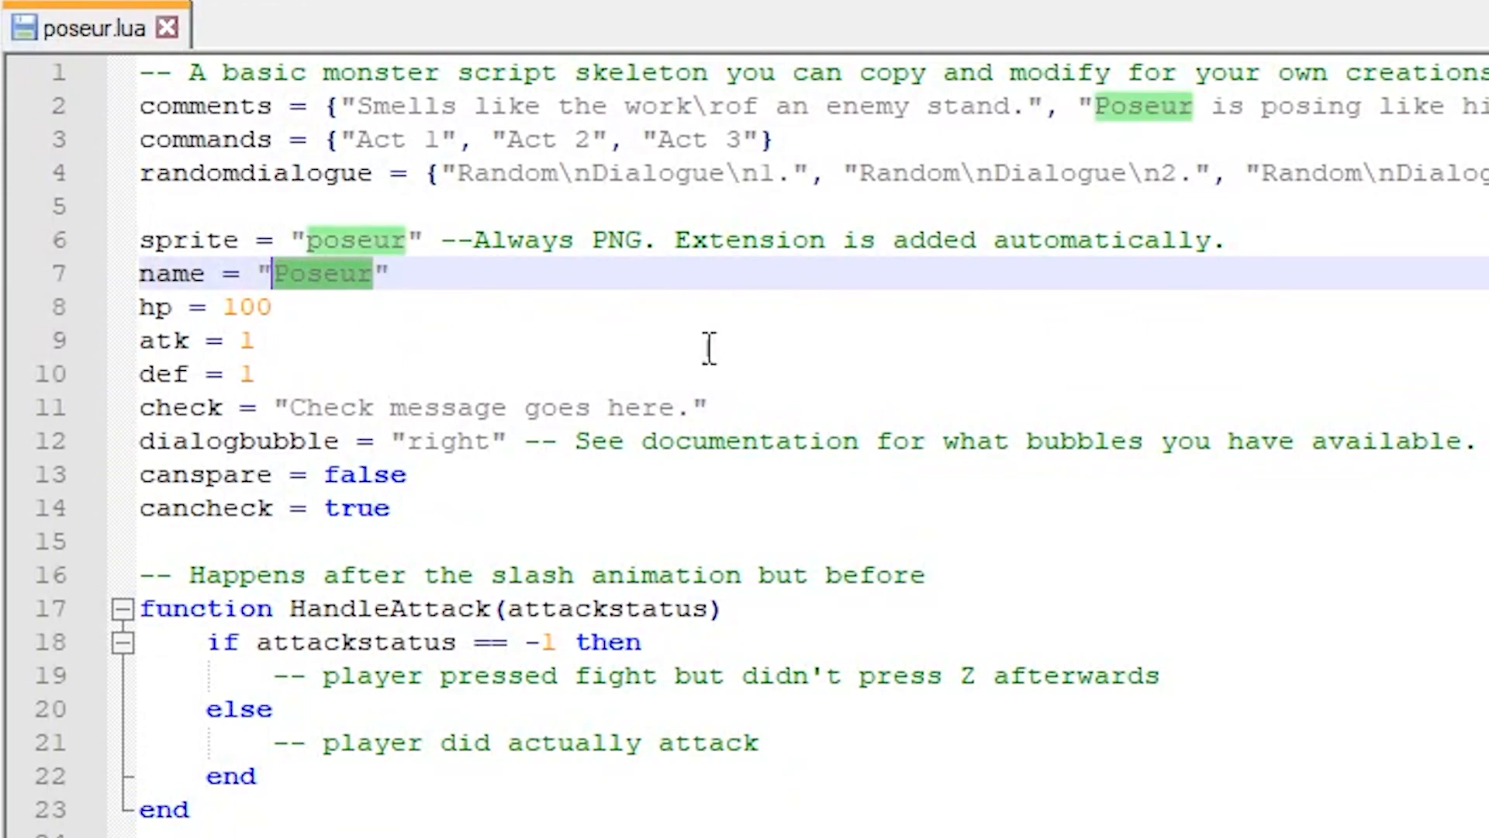
pyautogui.write('Cr')
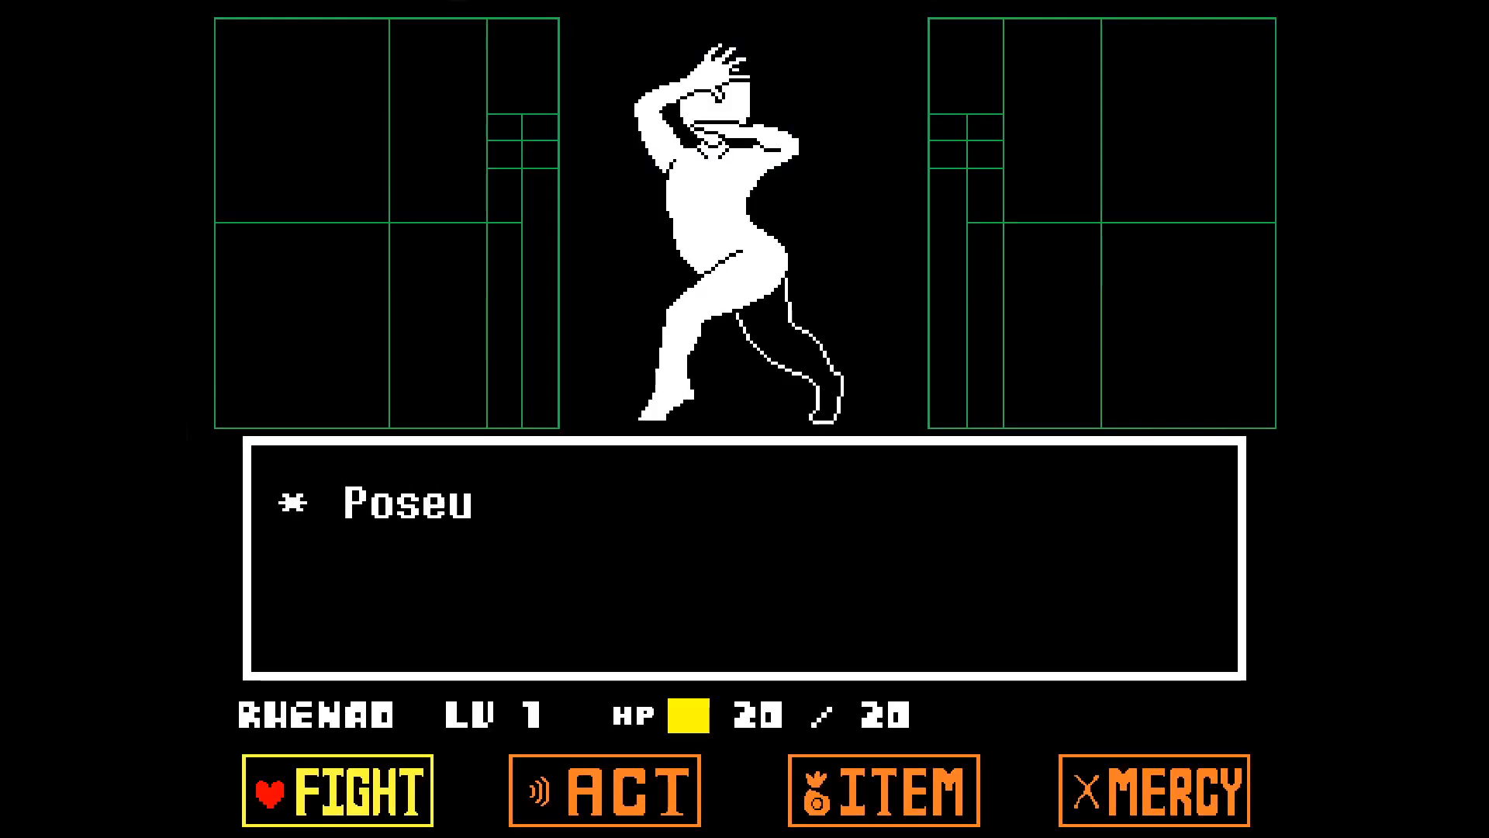
# Run the encounter so the battle screen lists the monster as Creator.
pyautogui.click(338, 790)
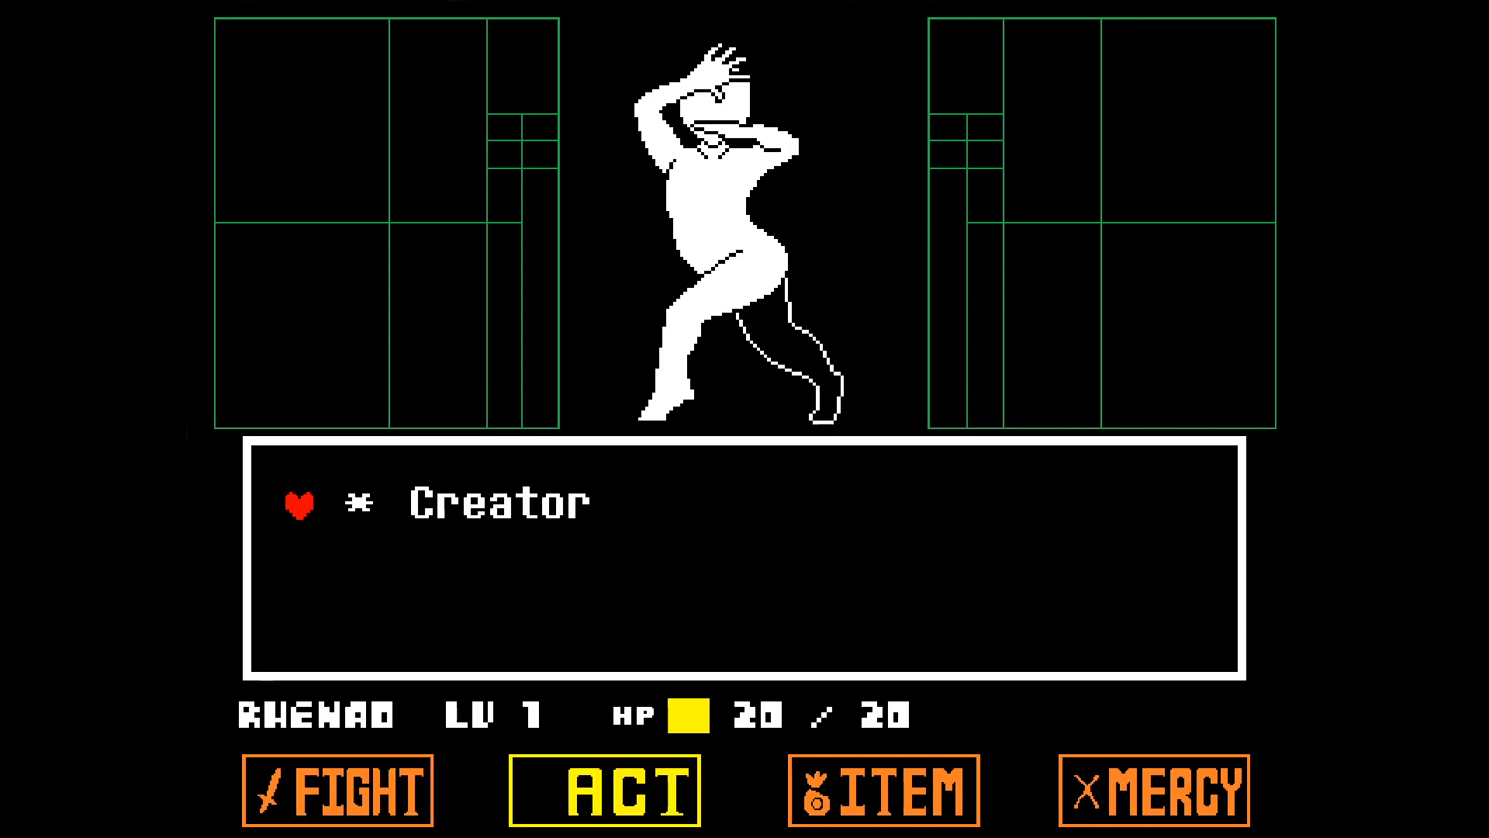
pyautogui.click(602, 794)
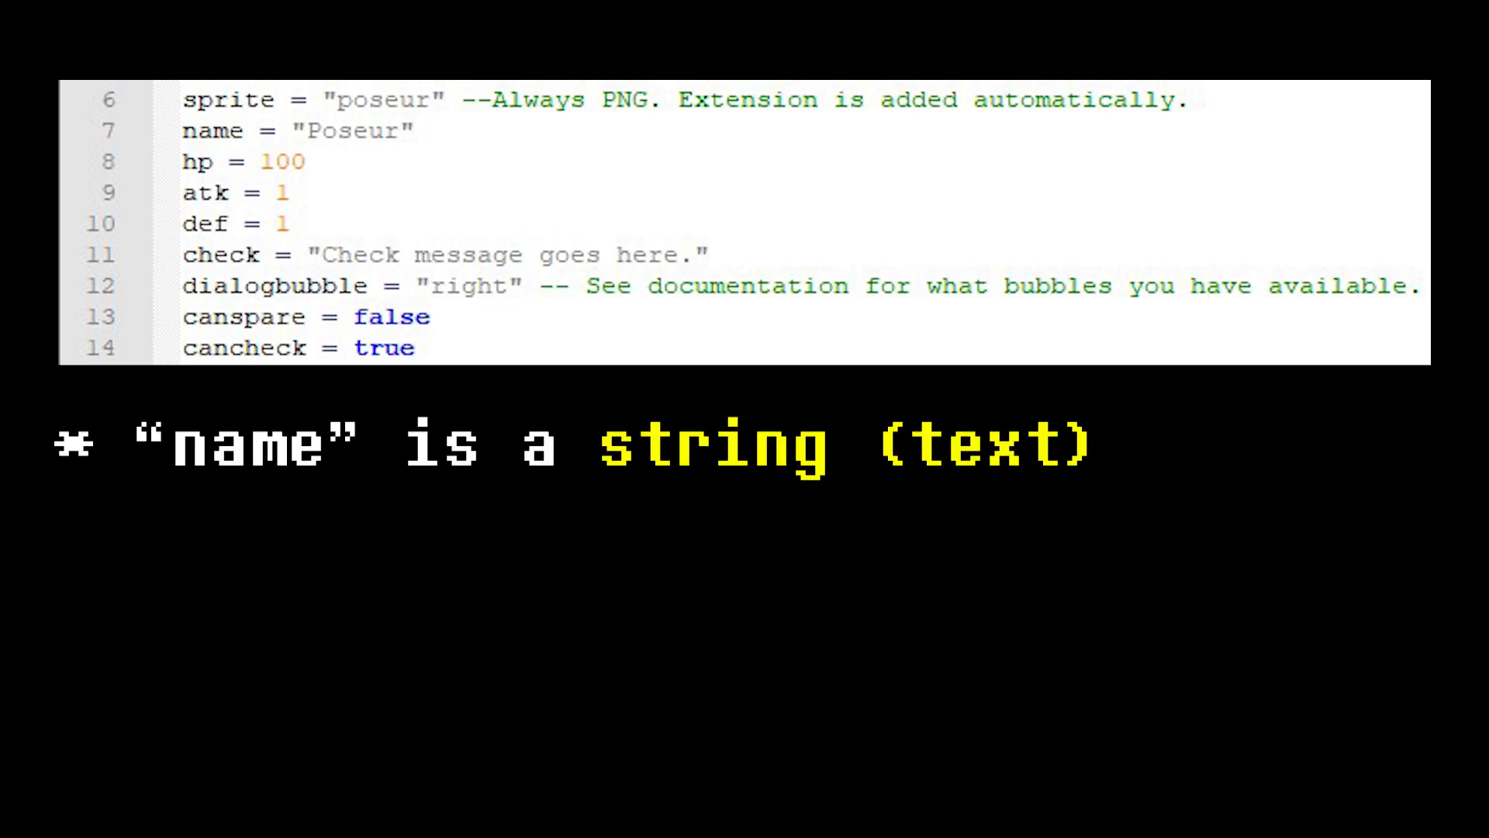
pyautogui.press('enter')
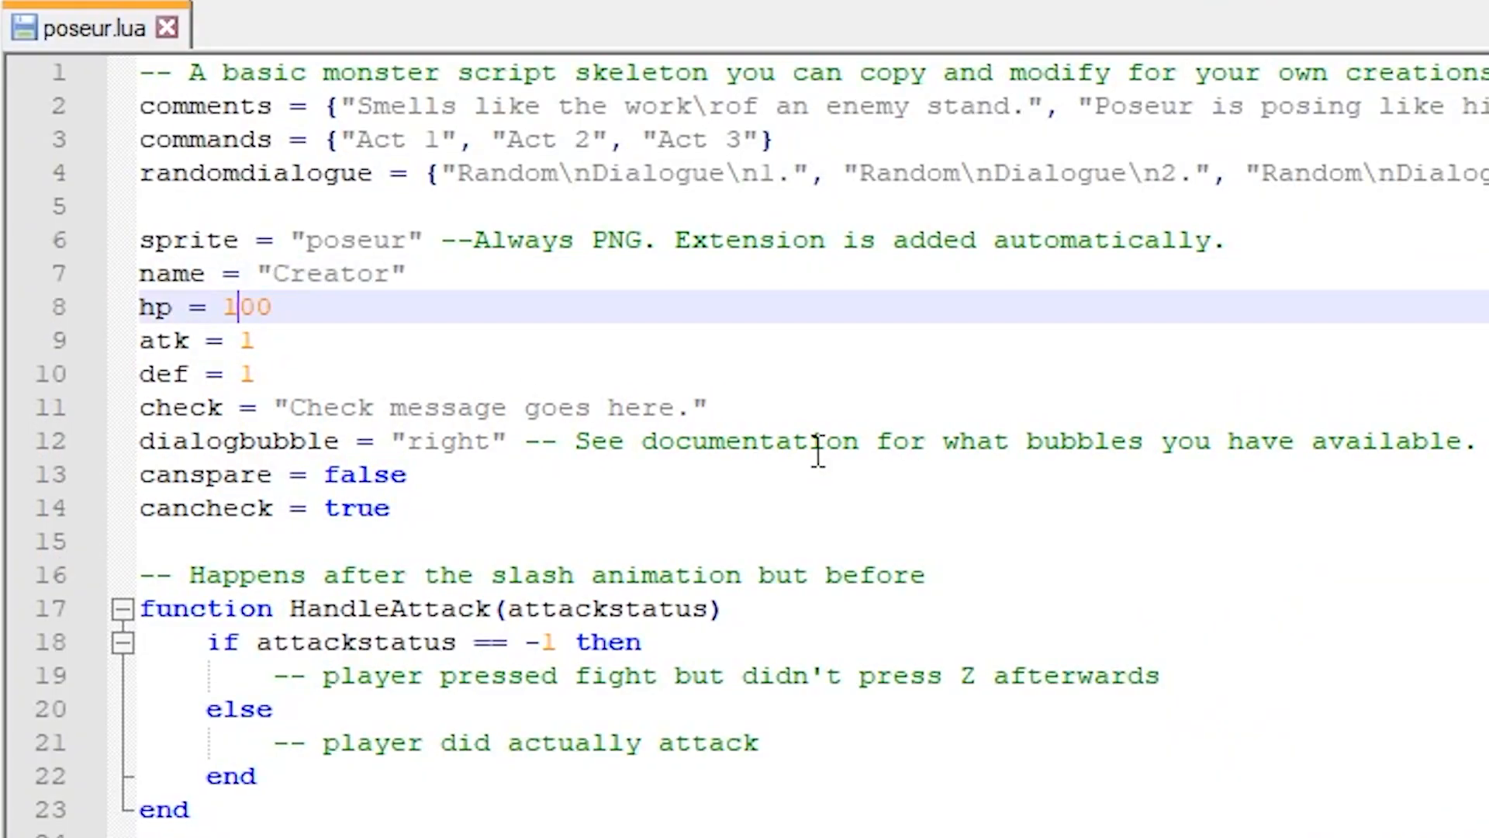
# Change the monster's hp value from 100 to 200.
pyautogui.press('Backspace')
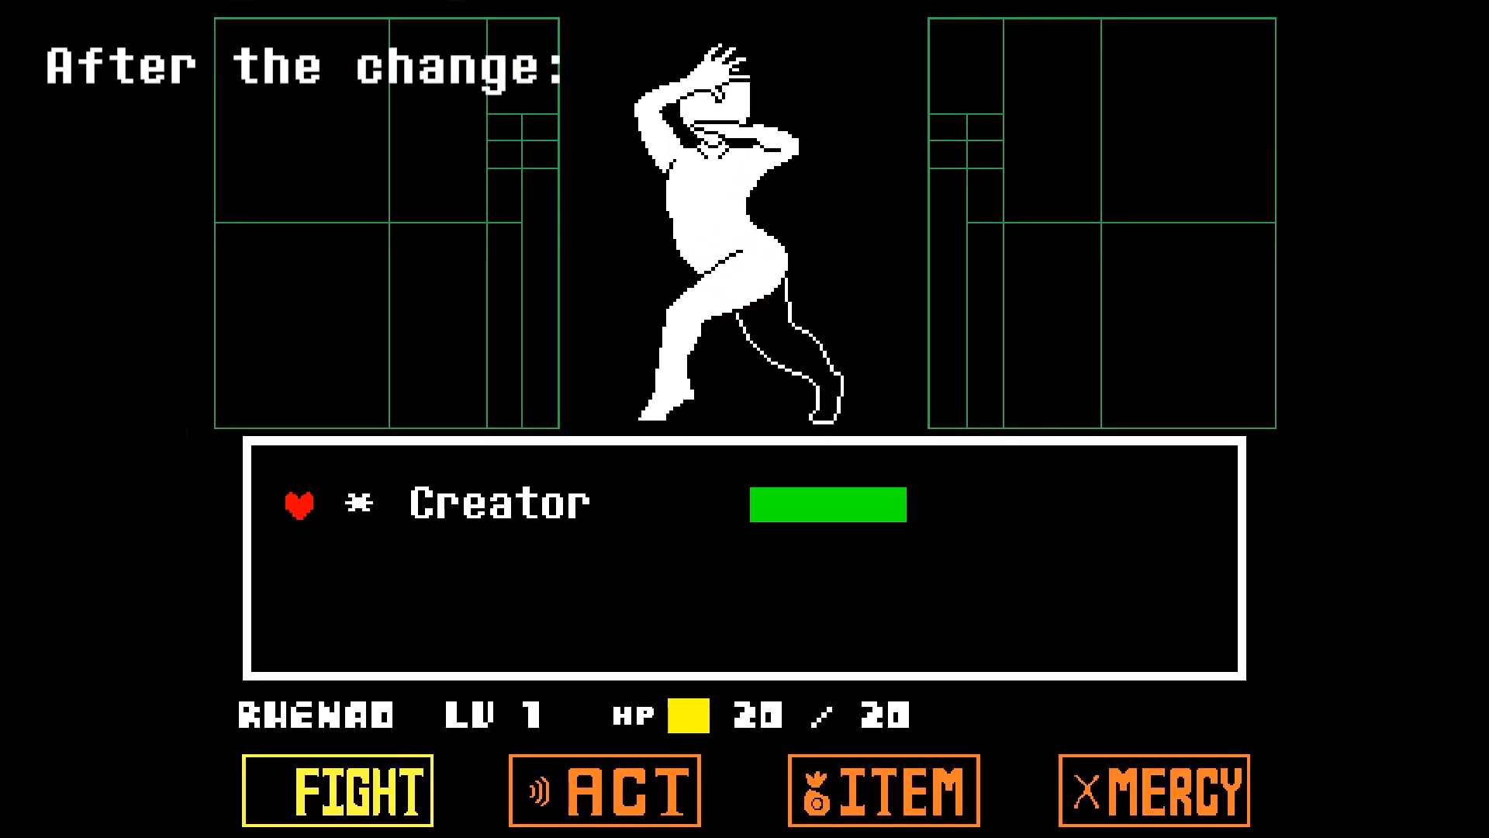
# Relaunch the encounter and set cancheck to false on the monster script.
pyautogui.click(338, 795)
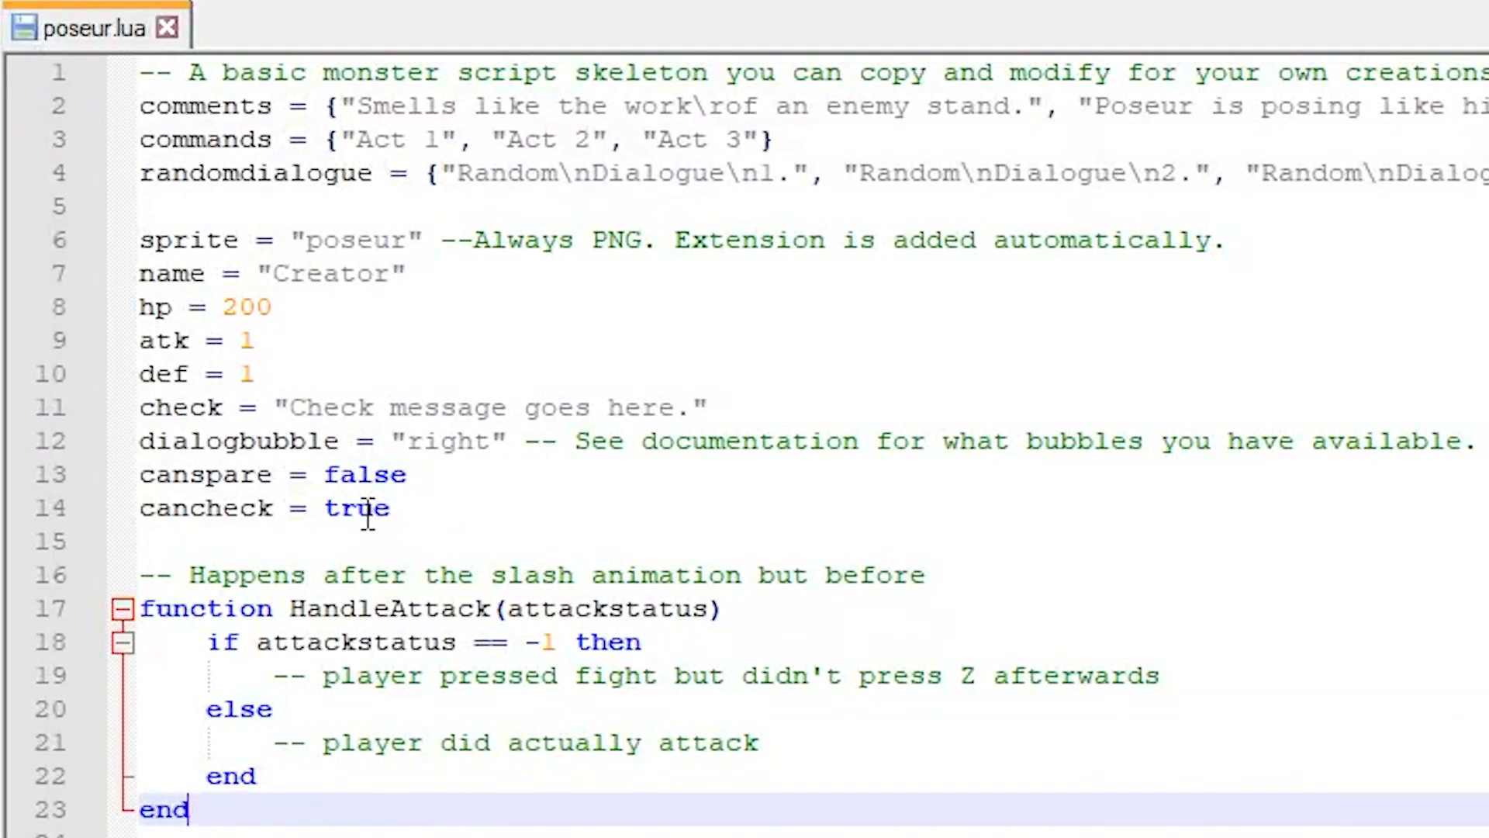
pyautogui.write('fa')
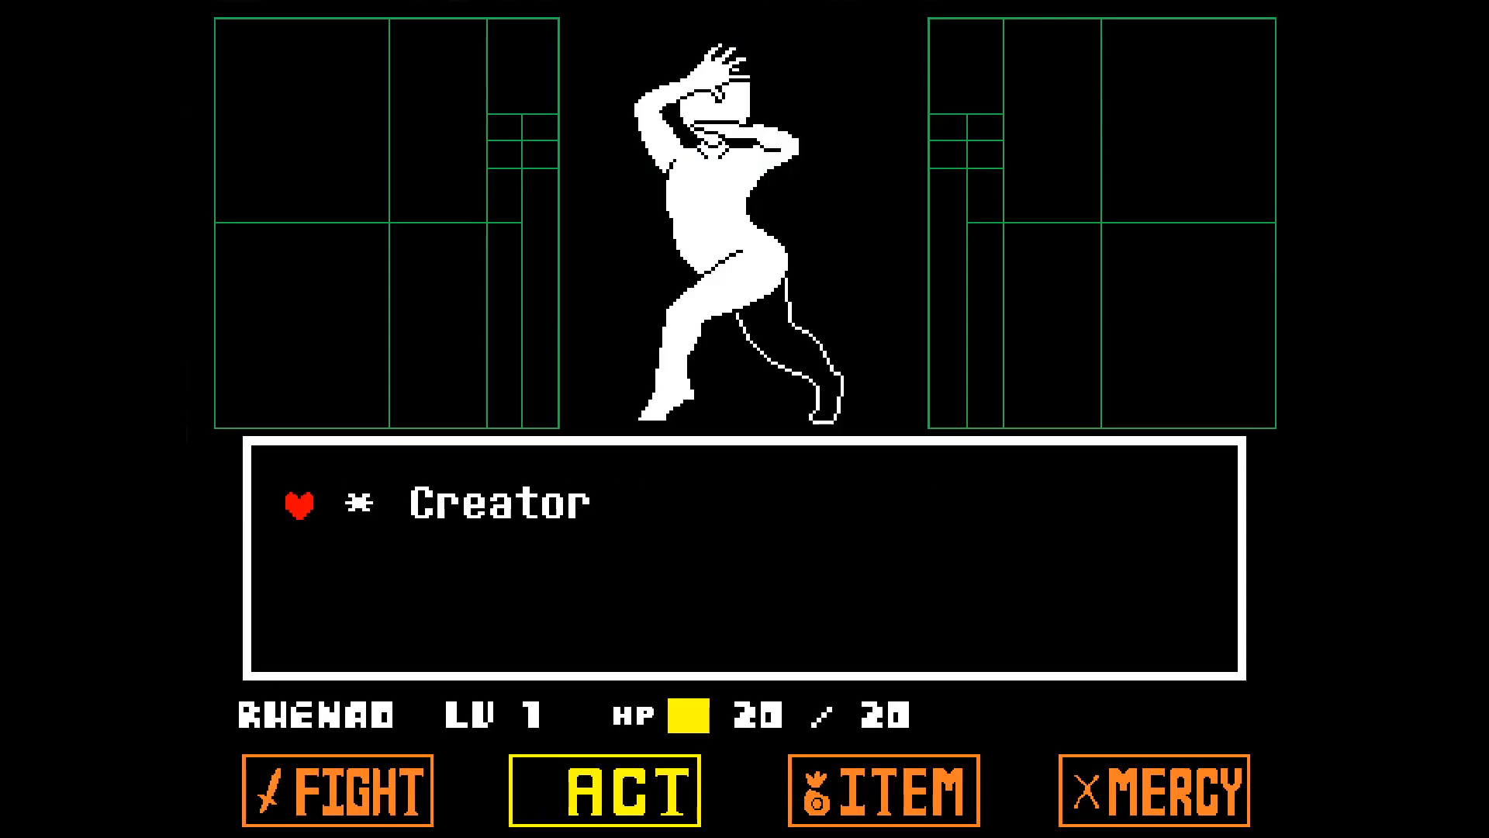
pyautogui.click(602, 794)
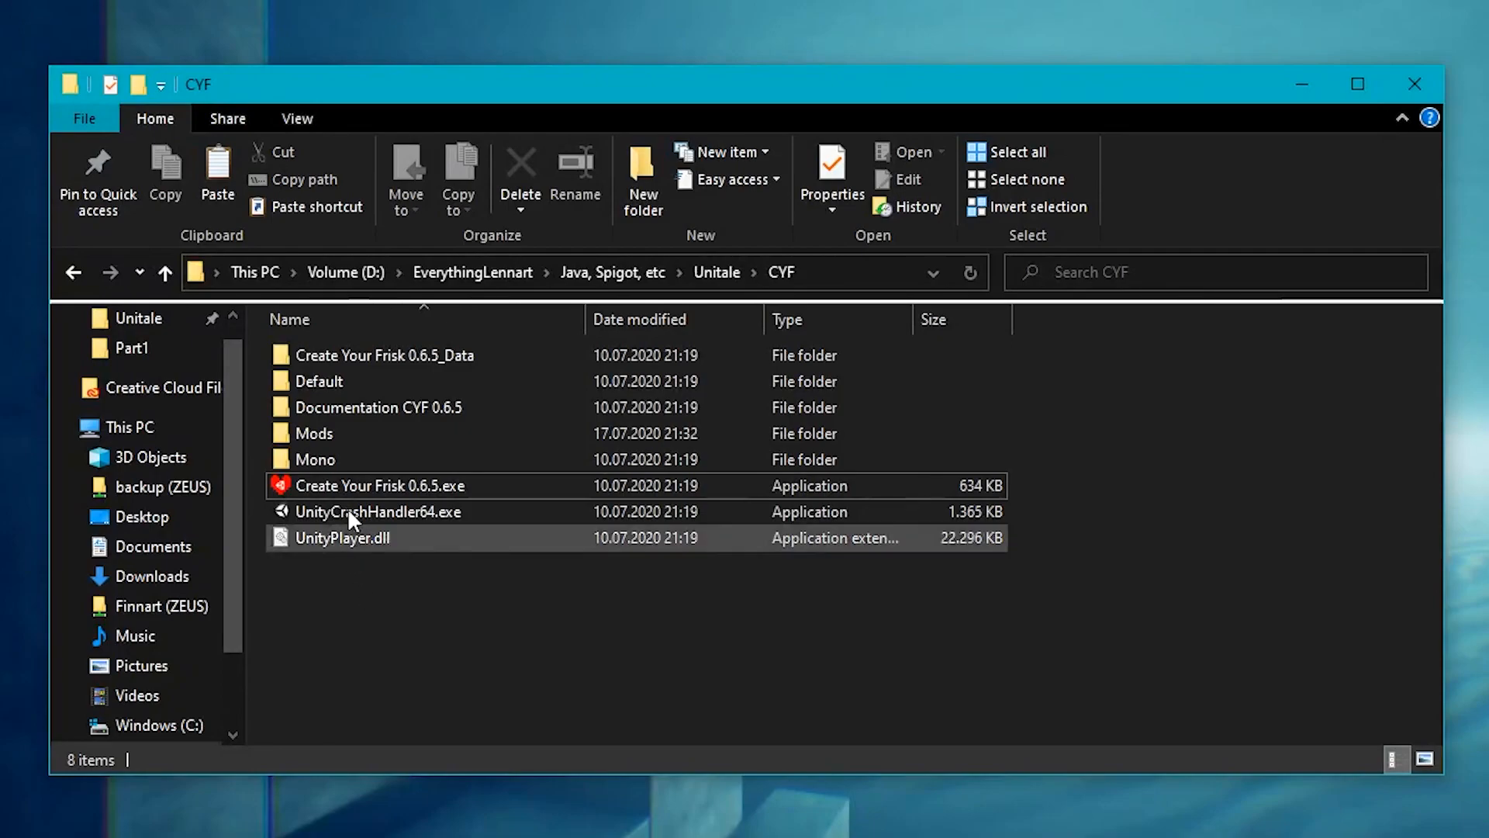
# From the Documentation CYF 0.6.5 folder, bring up documentation.html in the browser.
pyautogui.doubleClick(377, 407)
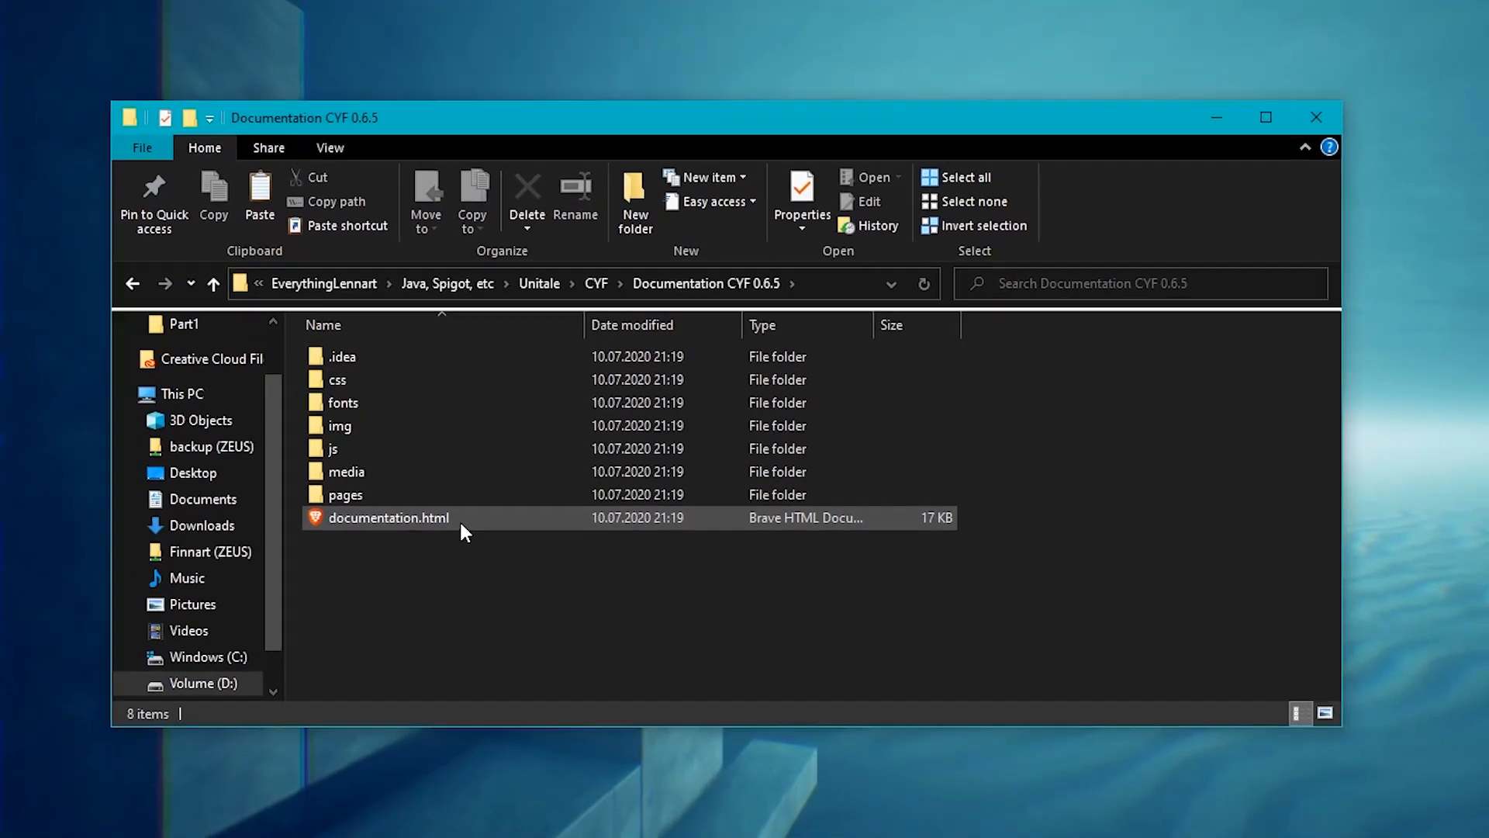
pyautogui.doubleClick(388, 518)
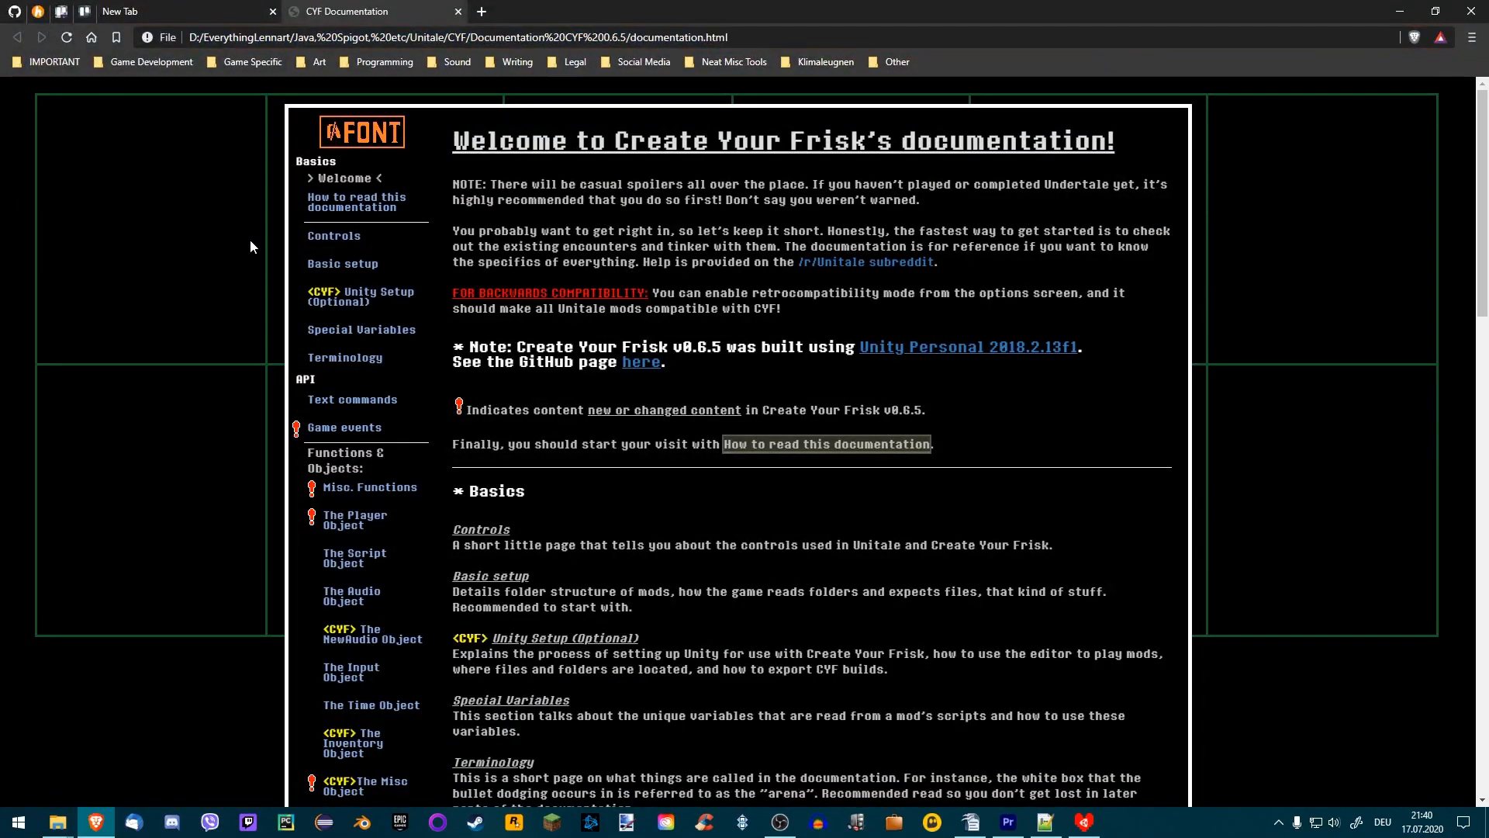
pyautogui.moveTo(372, 305)
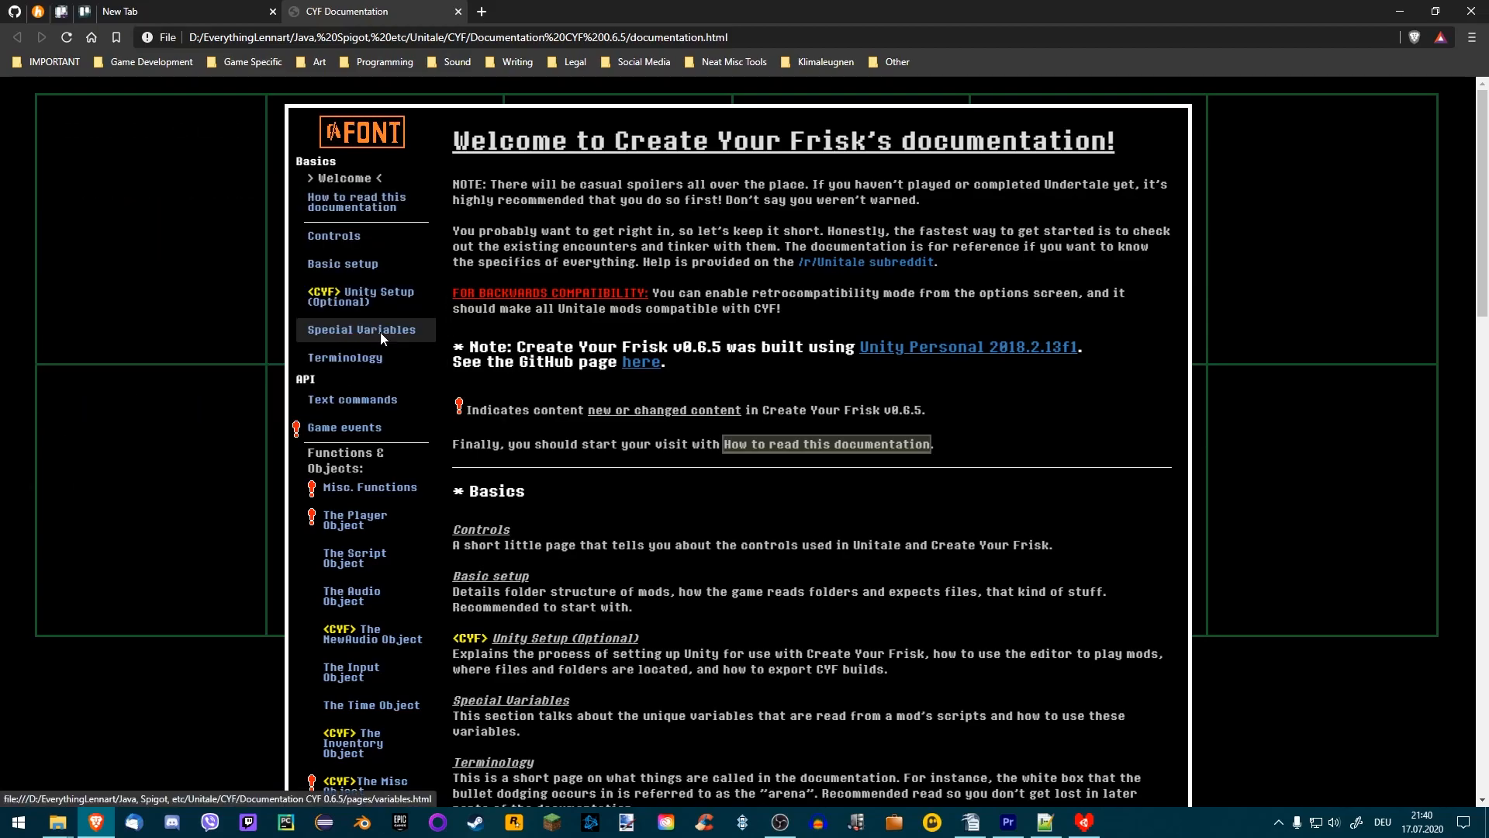
# Go to the Special Variables page and highlight the monster script variables list.
pyautogui.click(360, 329)
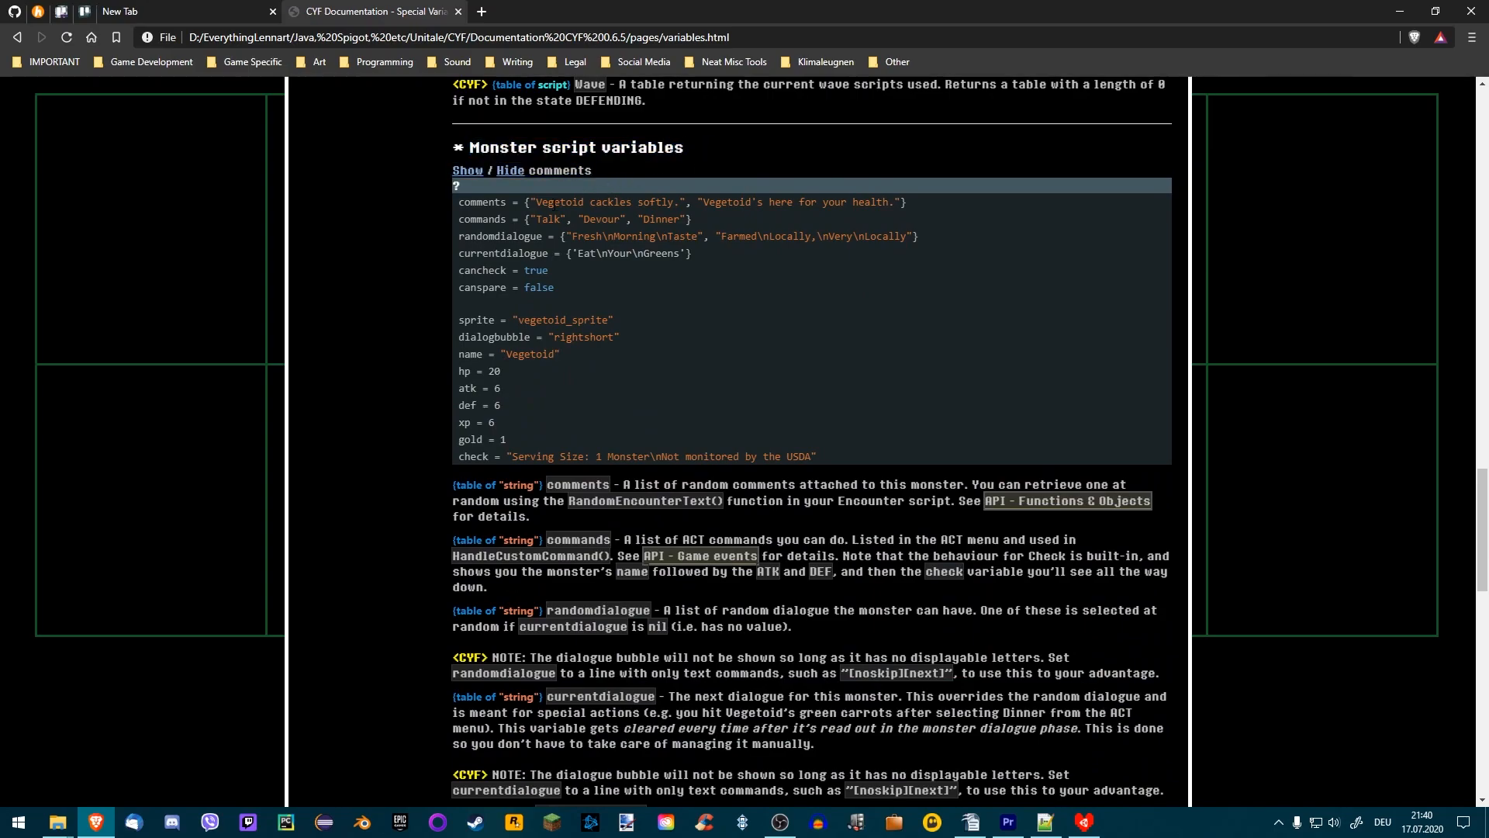
pyautogui.moveTo(435, 224)
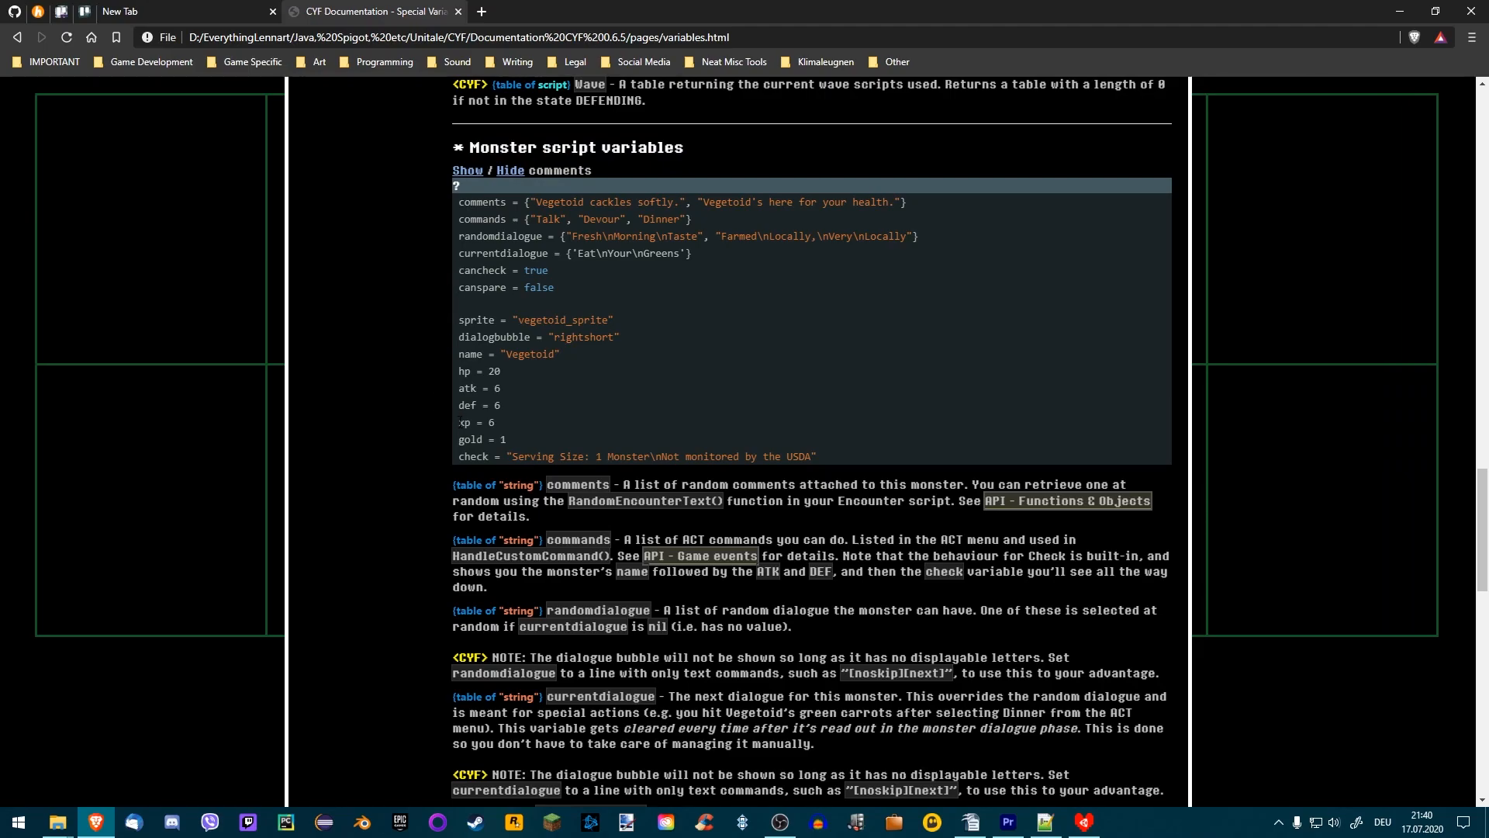
pyautogui.moveTo(458, 422); pyautogui.dragTo(506, 439)
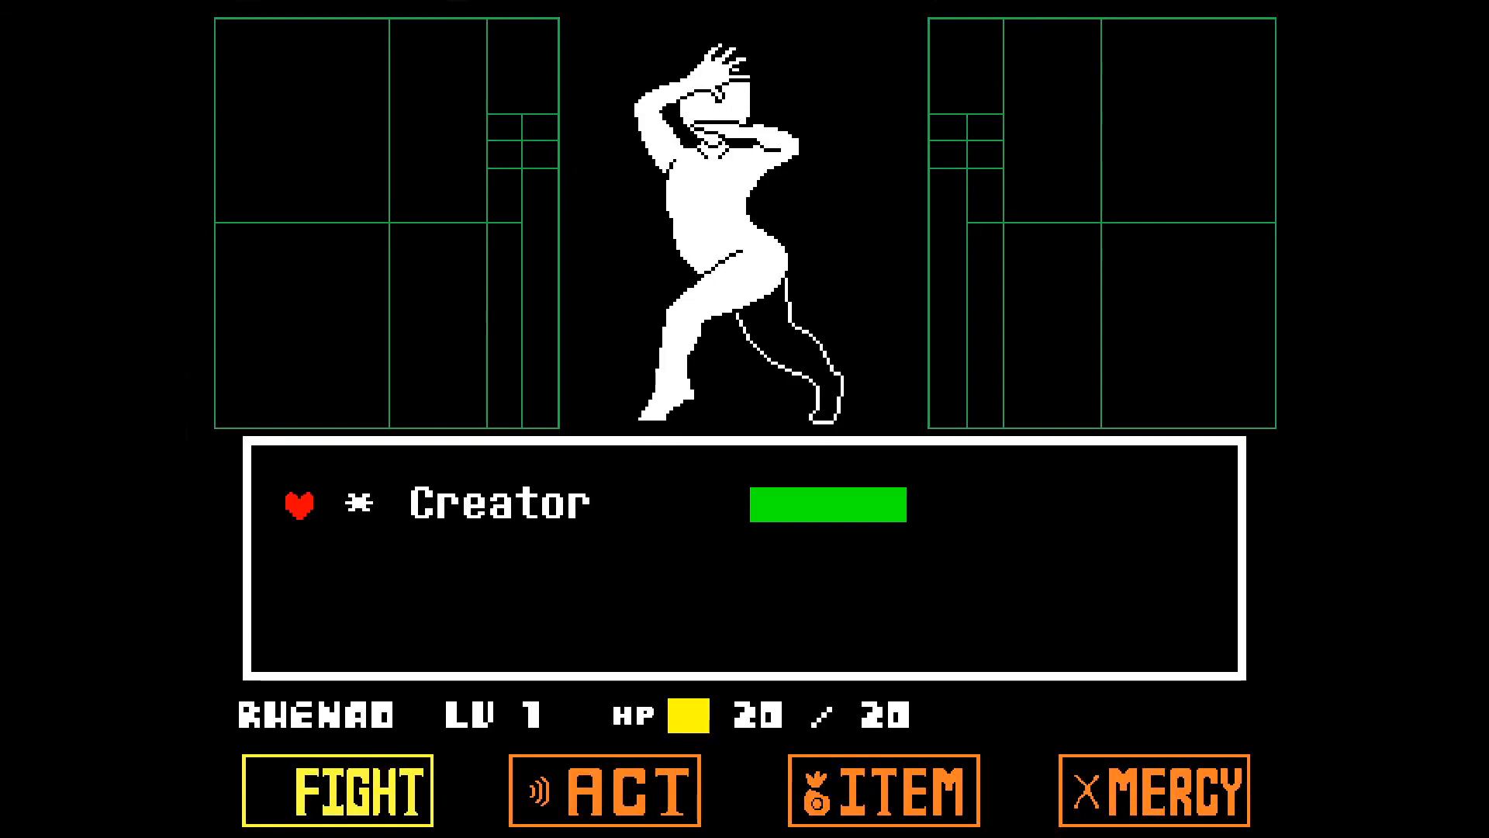
# Choose FIGHT to attack the Creator monster in battle.
pyautogui.click(341, 791)
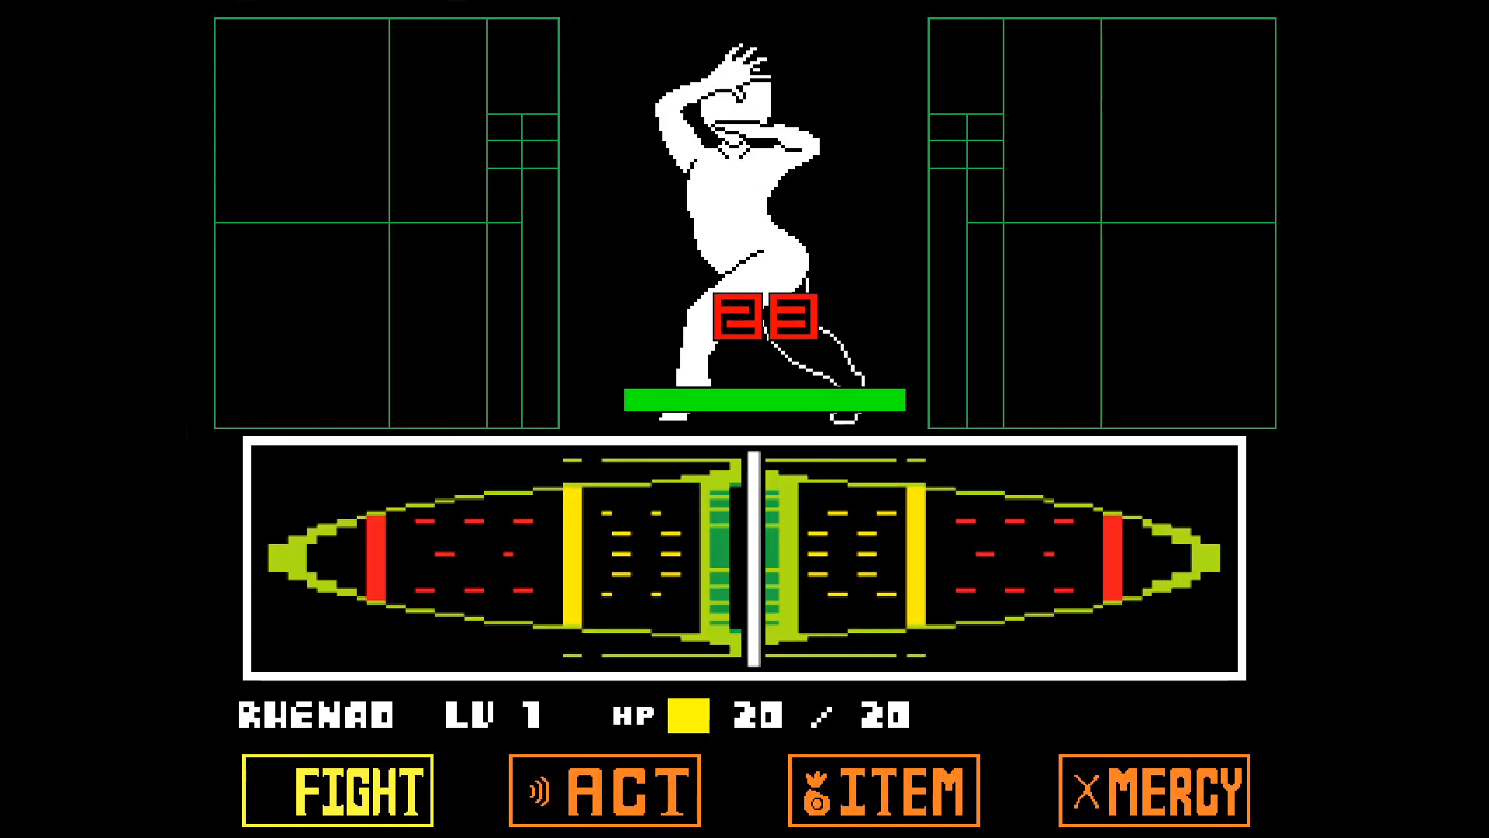